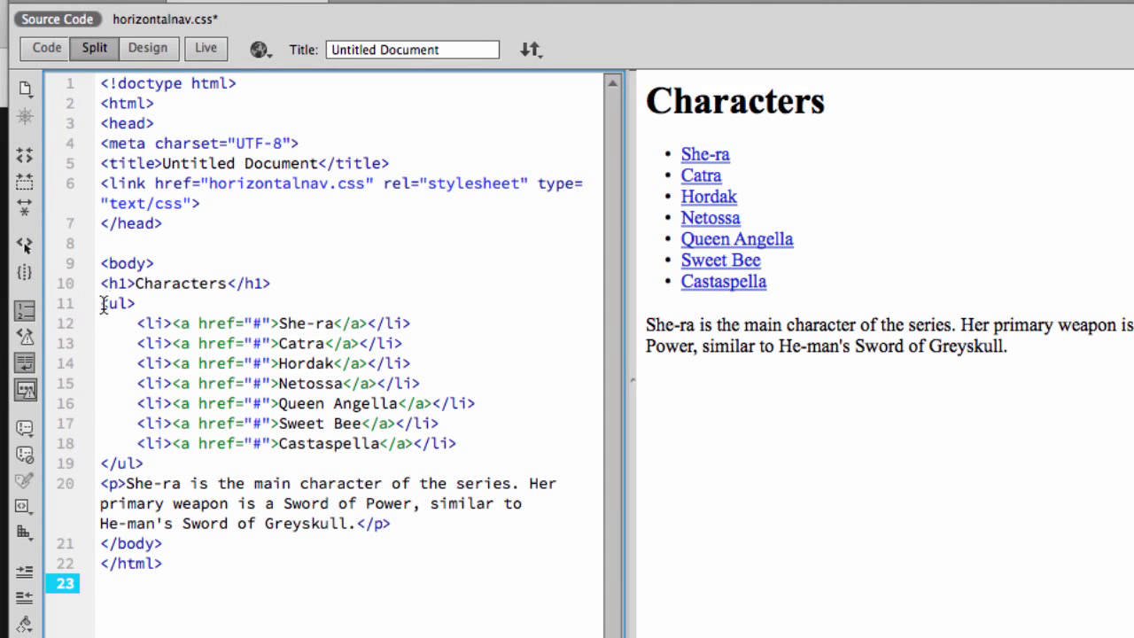
mouse_move(165, 18)
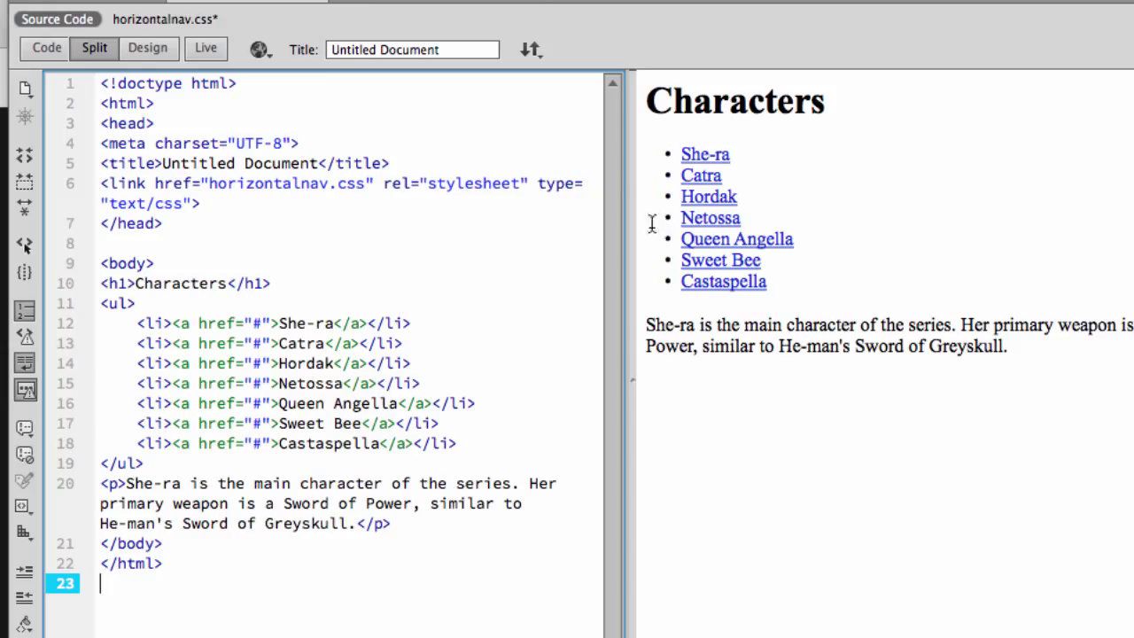
mouse_move(255, 344)
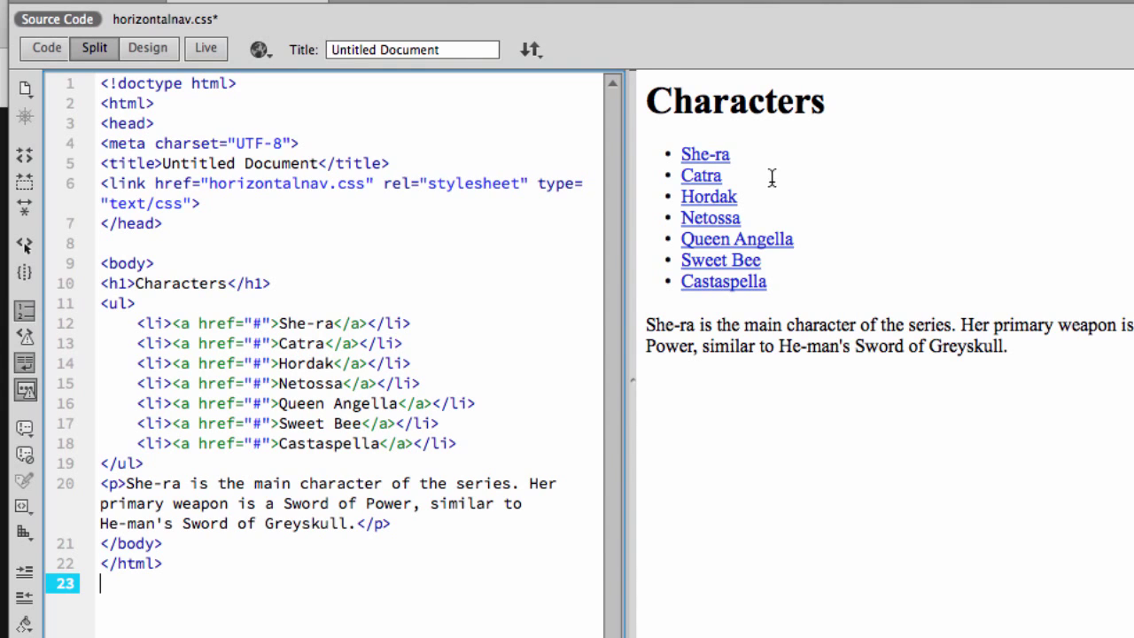
mouse_move(687, 159)
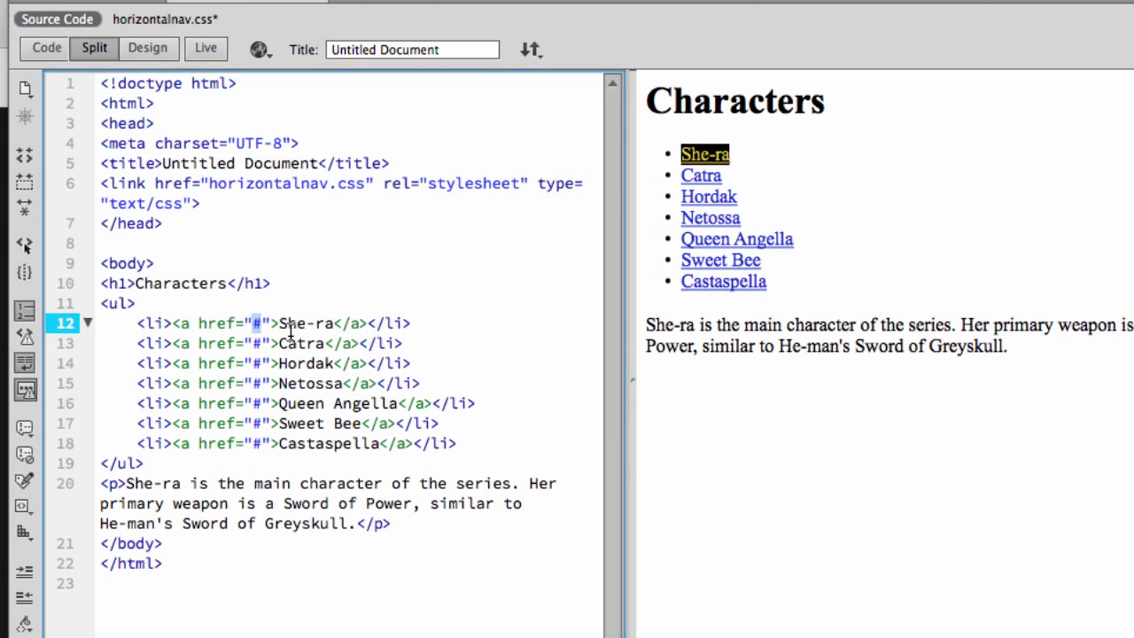
- Add an id attribute to the <ul> holding the character links
click(292, 344)
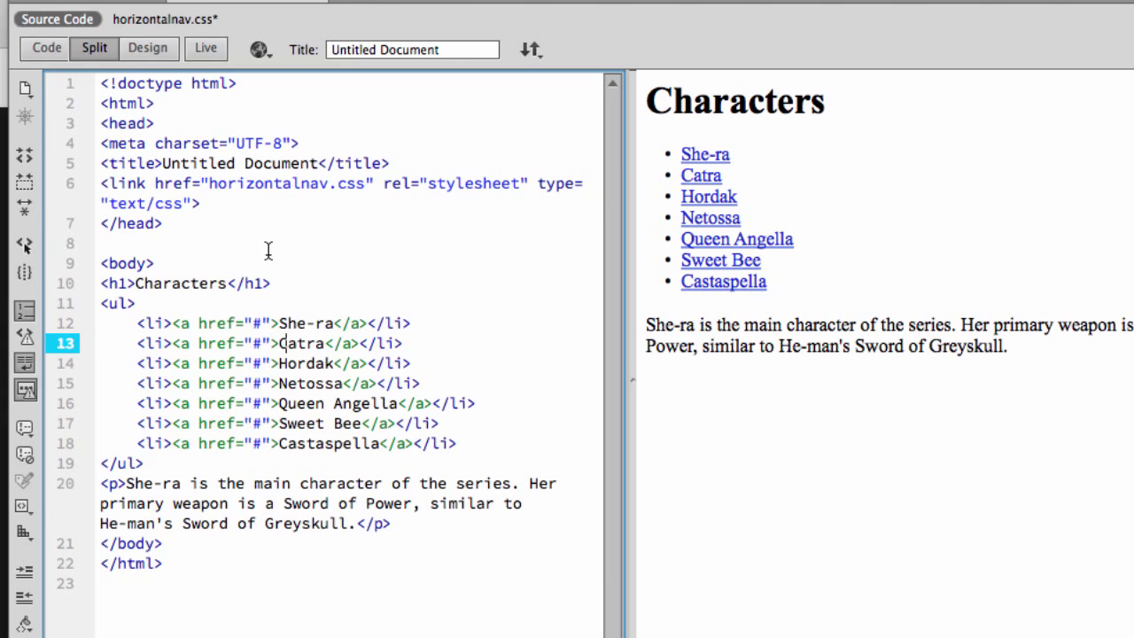
mouse_move(122, 312)
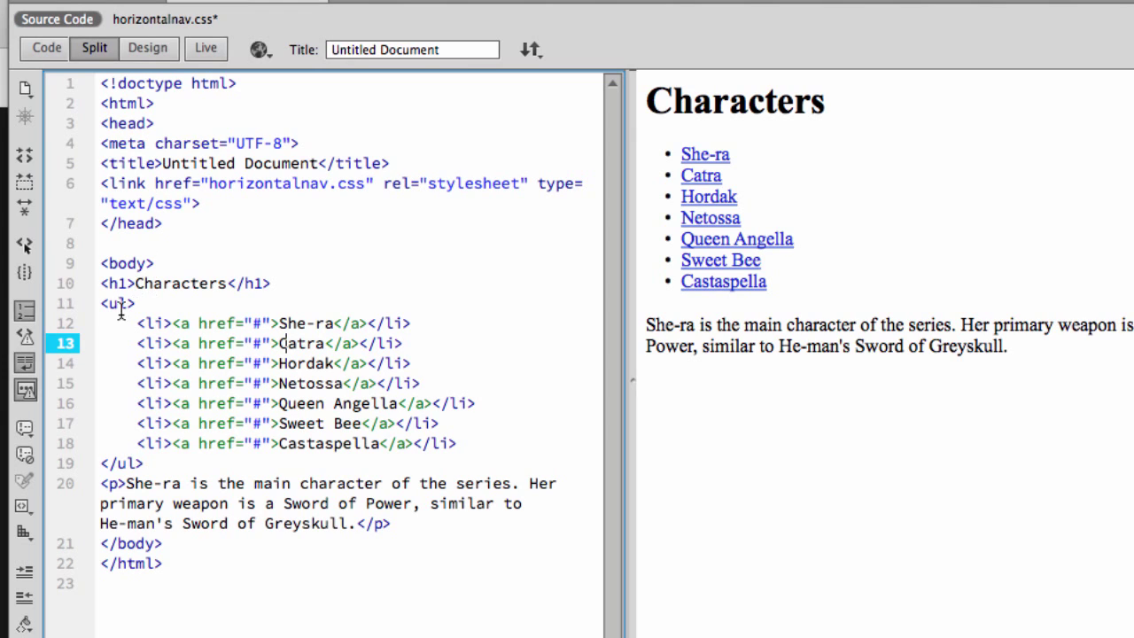
click(115, 303)
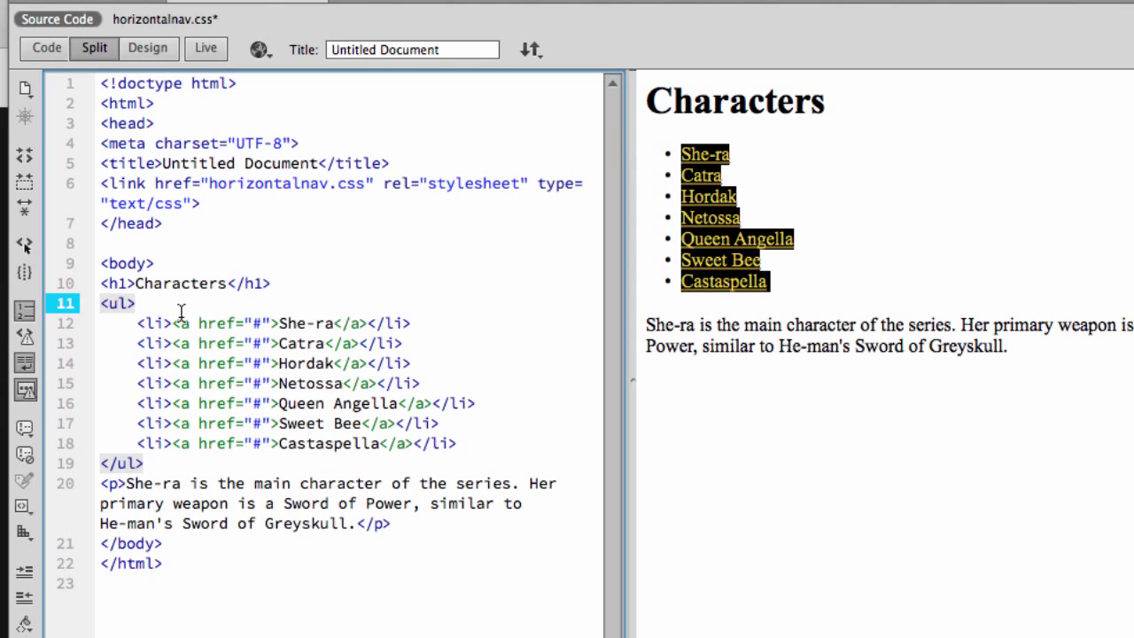
text(id)
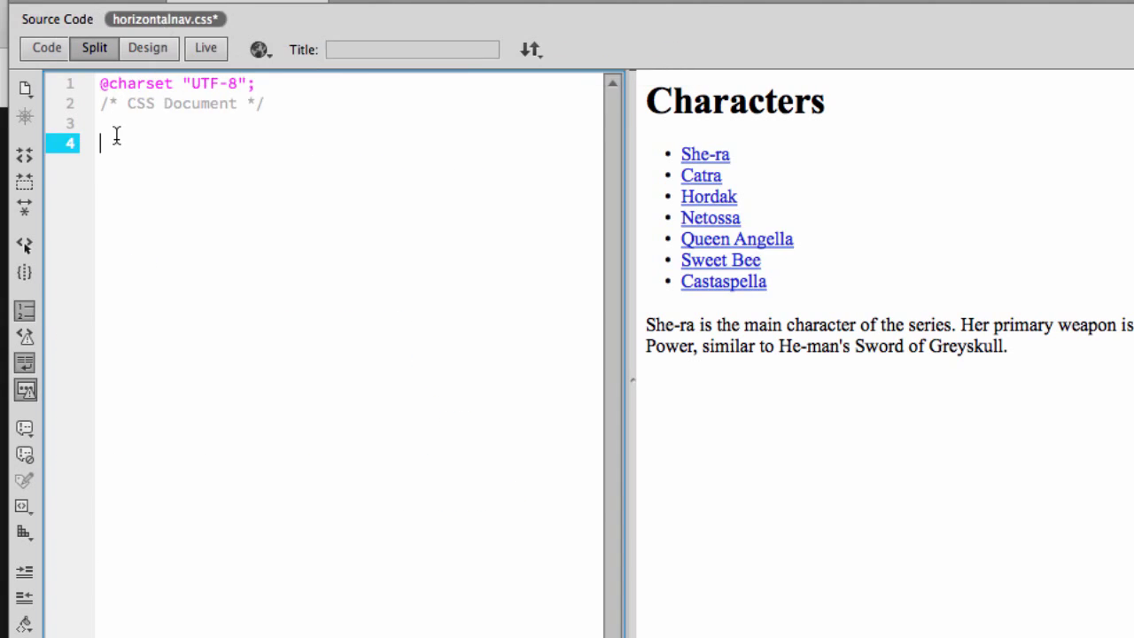
mouse_move(252, 303)
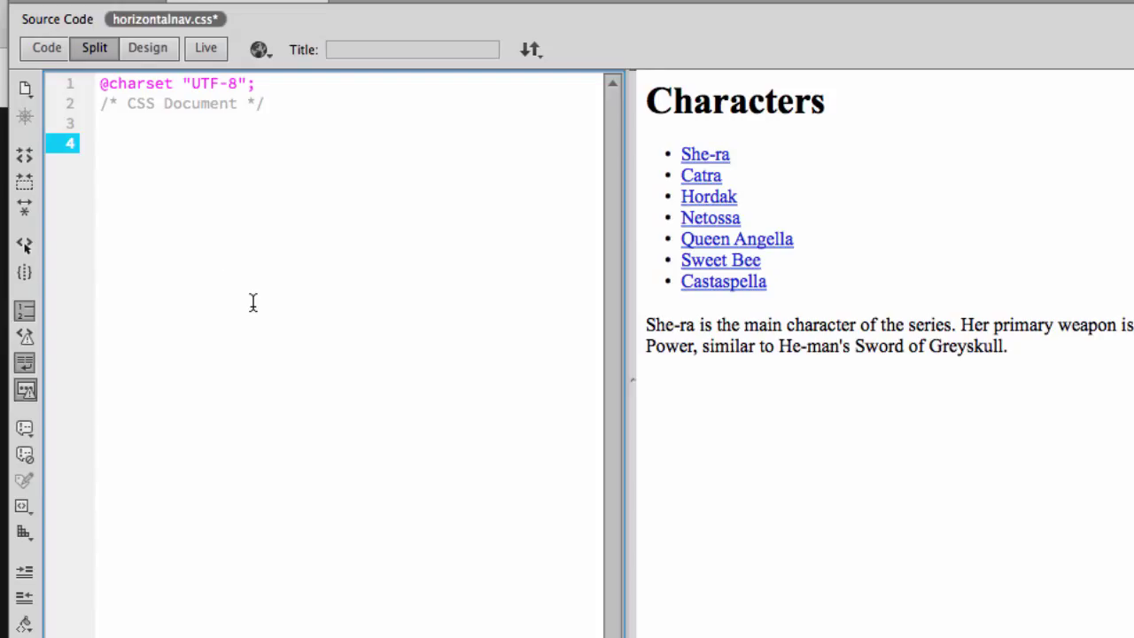
- Write #nav { list-style-type:none; } in horizontalnav.css to strip the bullets
text(#nav {)
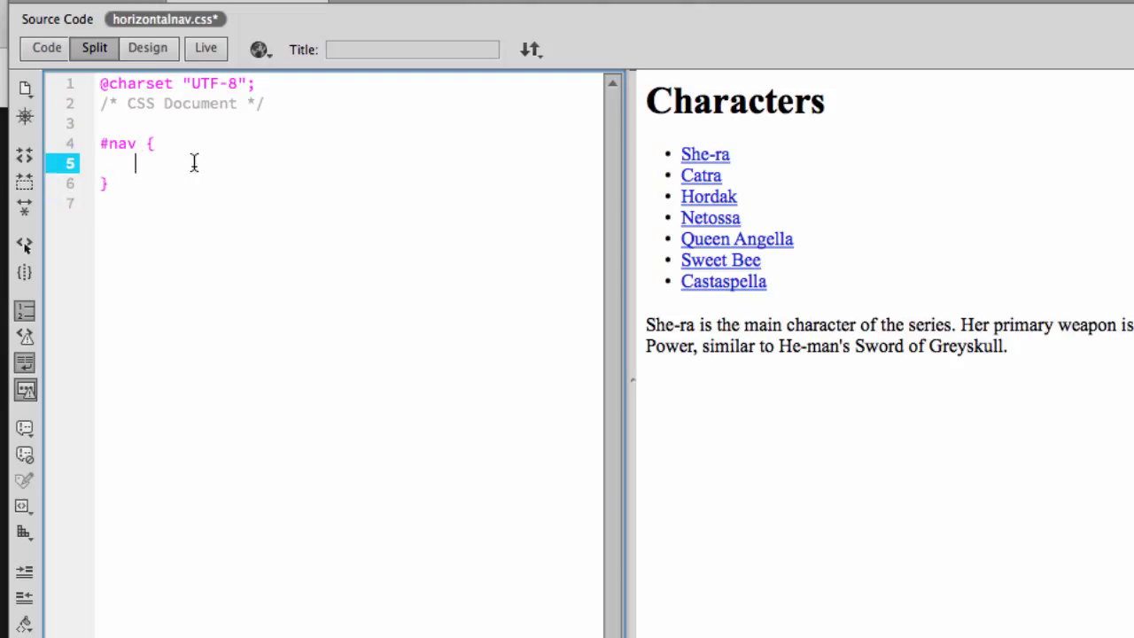
mouse_move(376, 292)
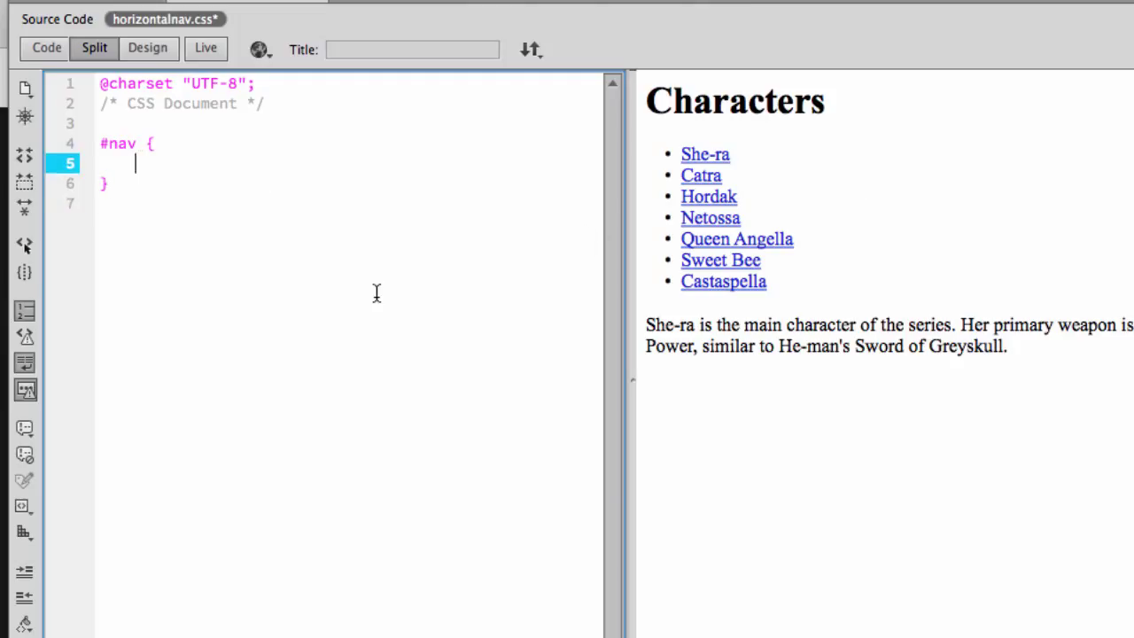
text(list-style-type)
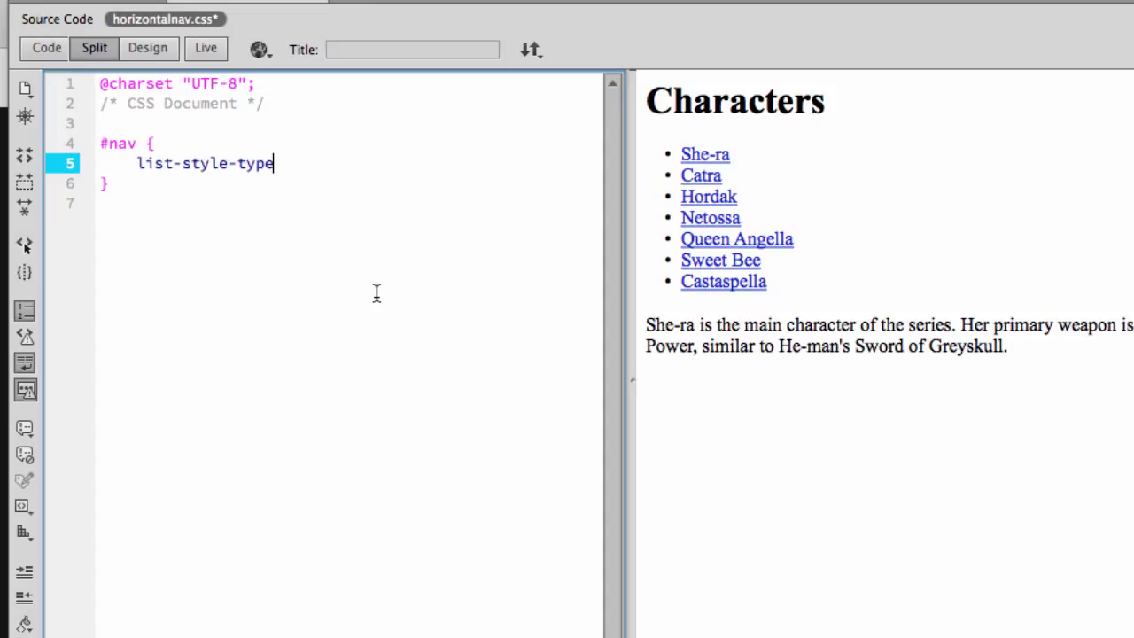
text(:r)
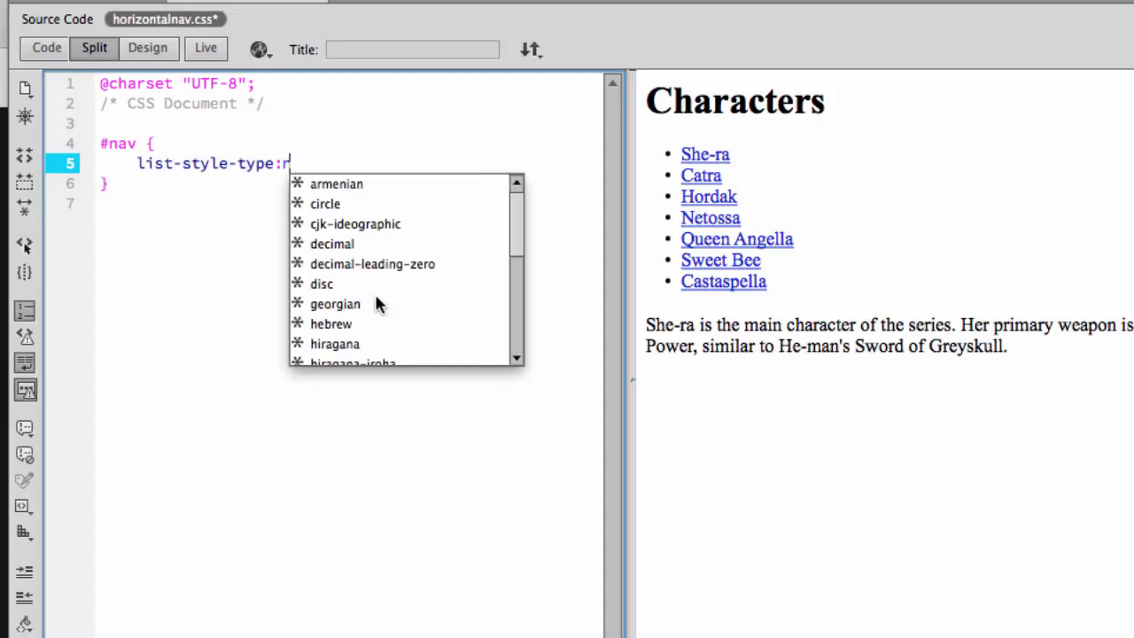
text(one;)
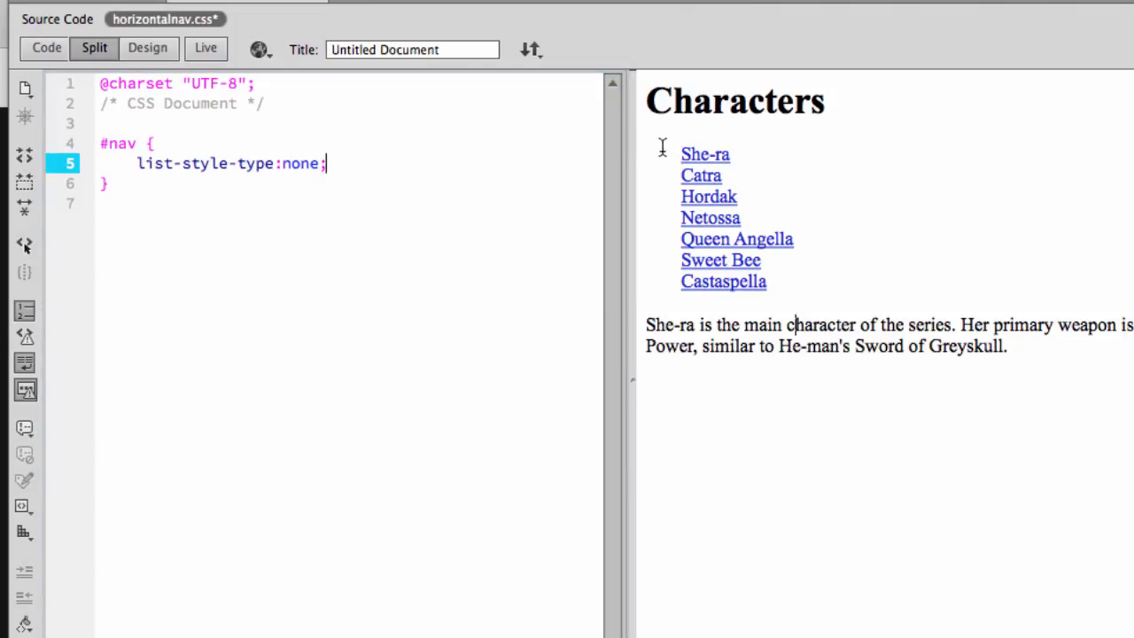
mouse_move(668, 180)
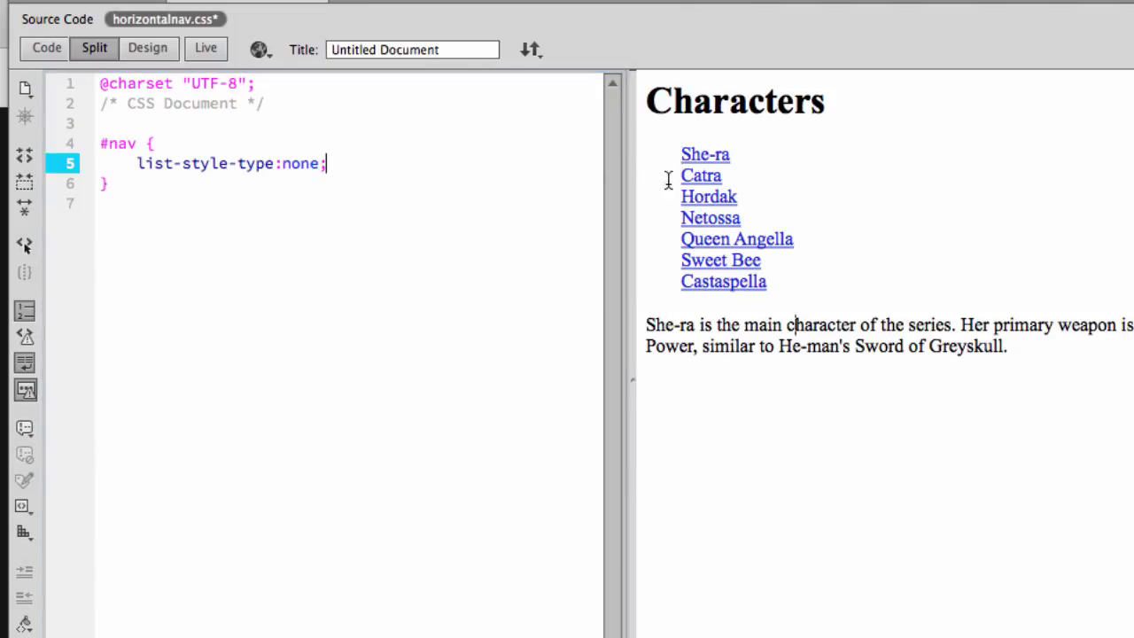
mouse_move(500, 188)
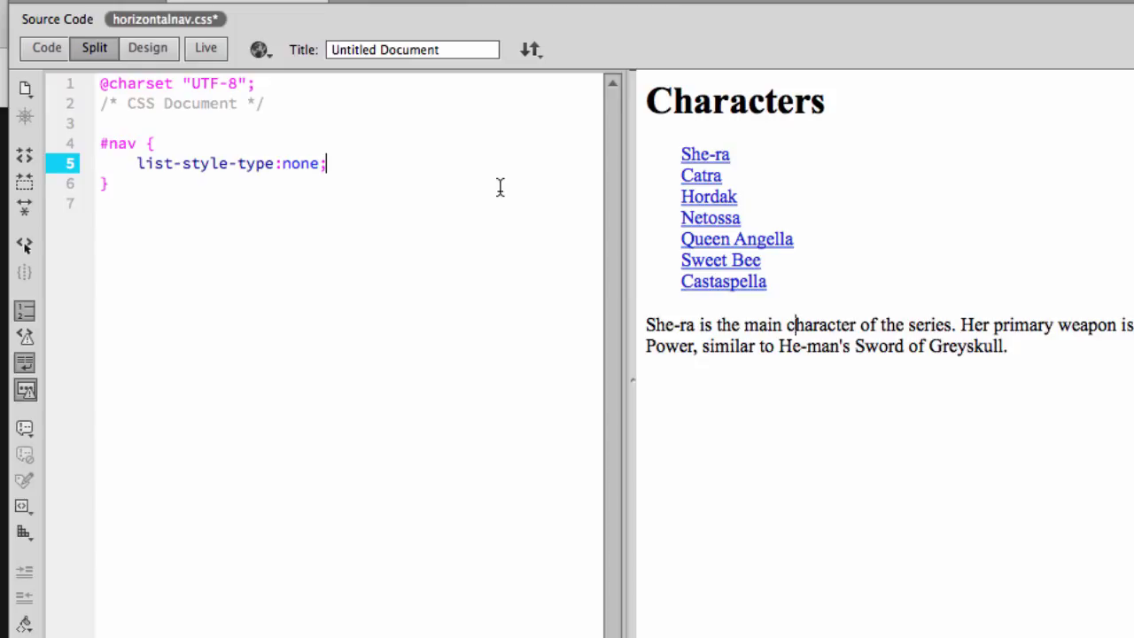
click(248, 203)
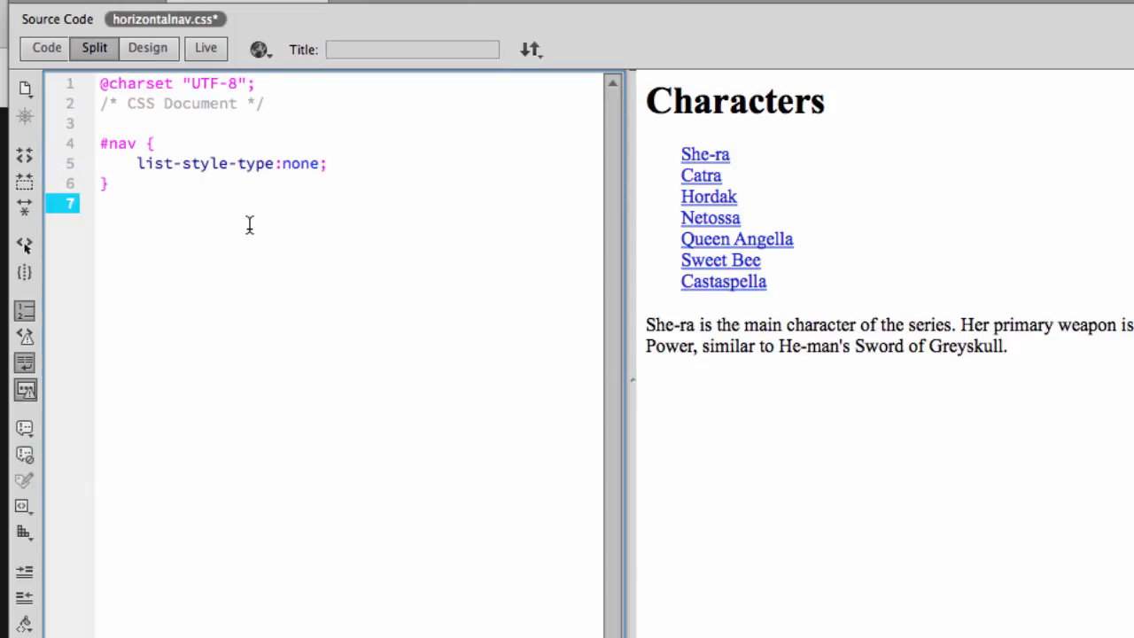
mouse_move(726, 241)
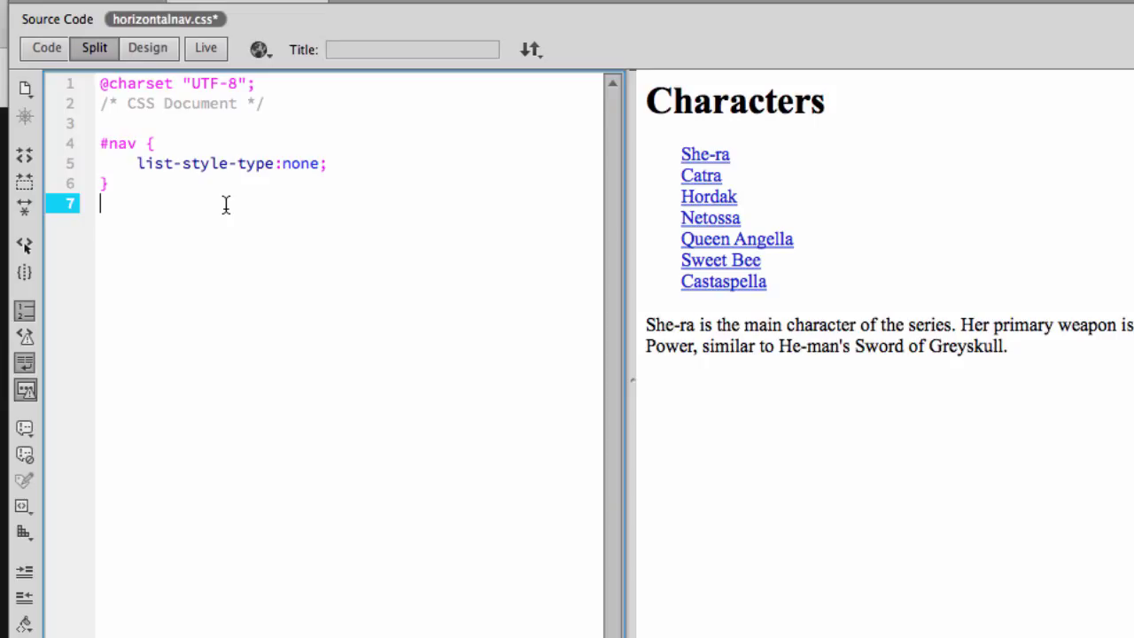
mouse_move(762, 166)
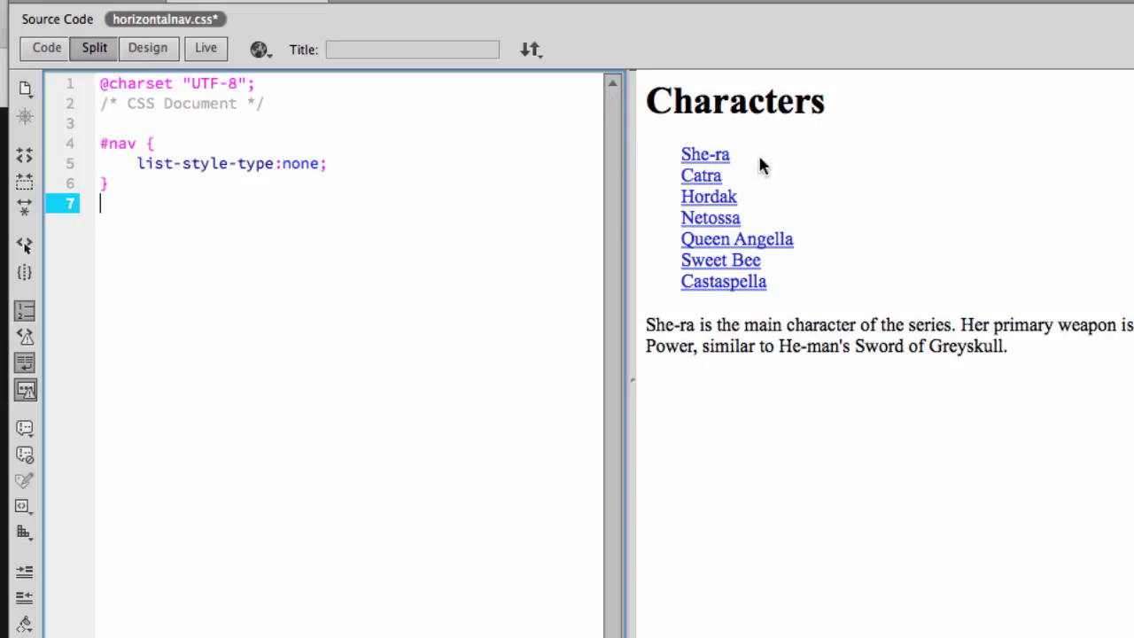
mouse_move(567, 160)
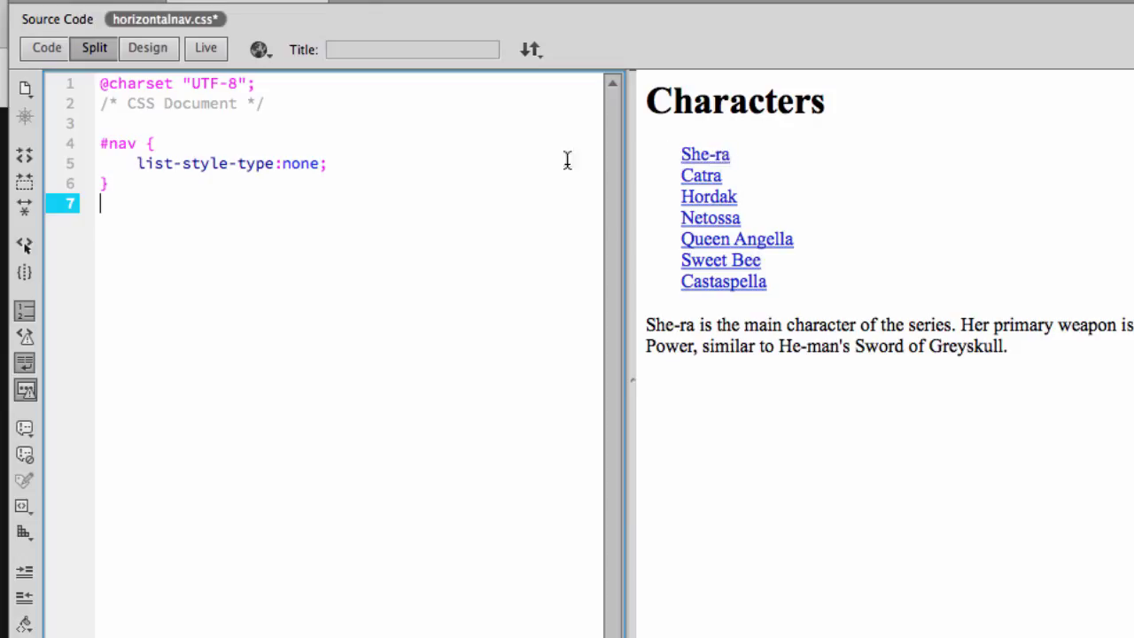
- Write #nav li { display:inline; } so the links sit in one row
text(#)
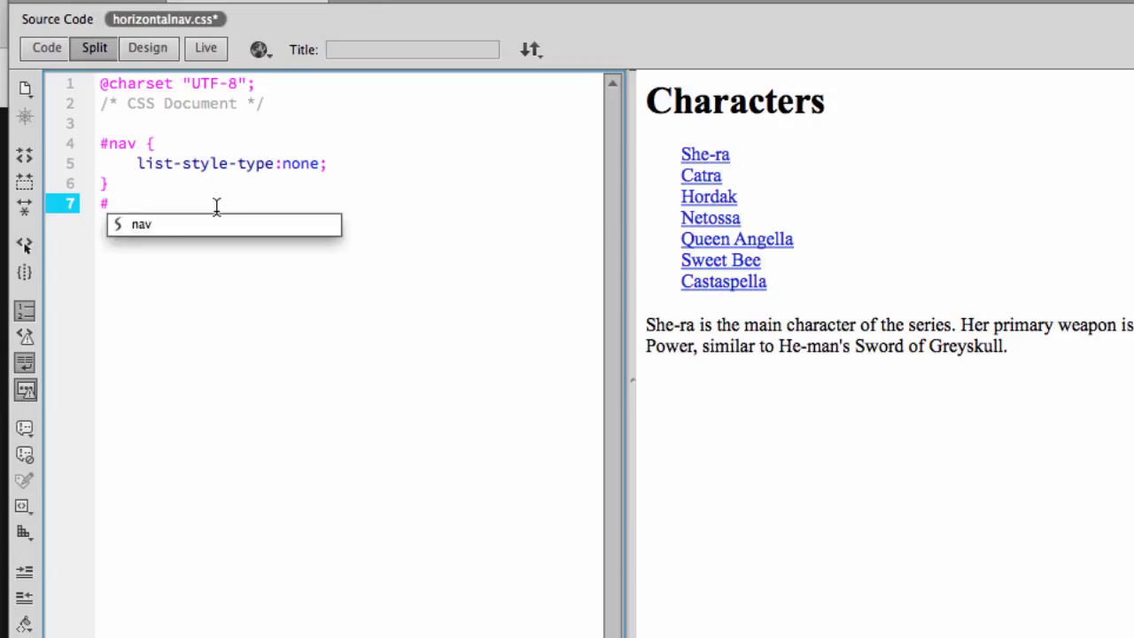
text(nav li {)
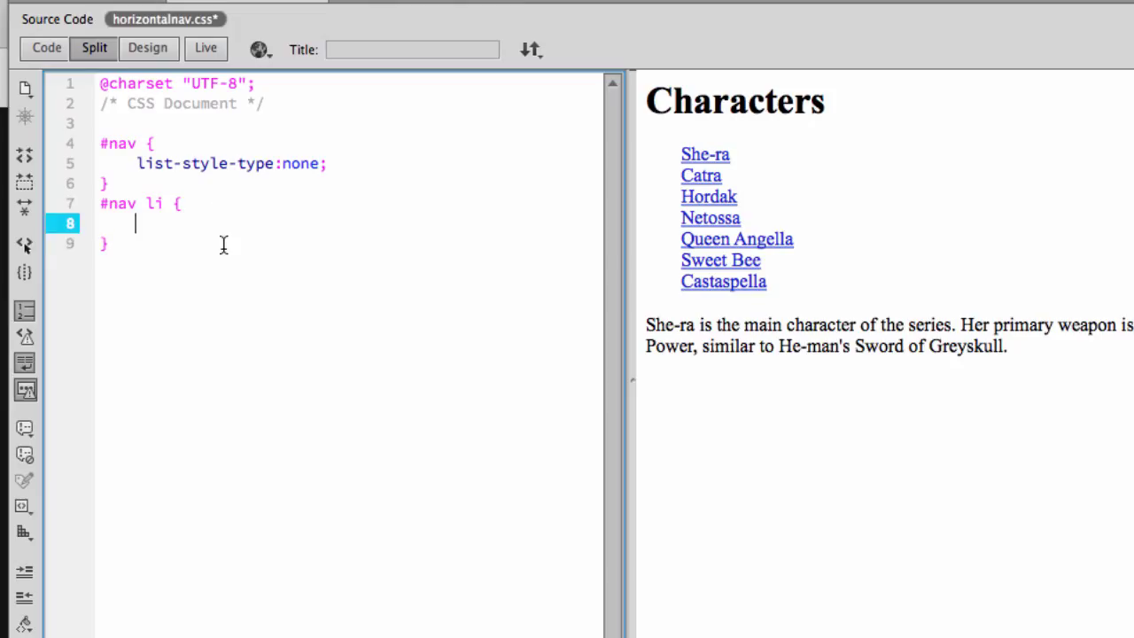
text(display)
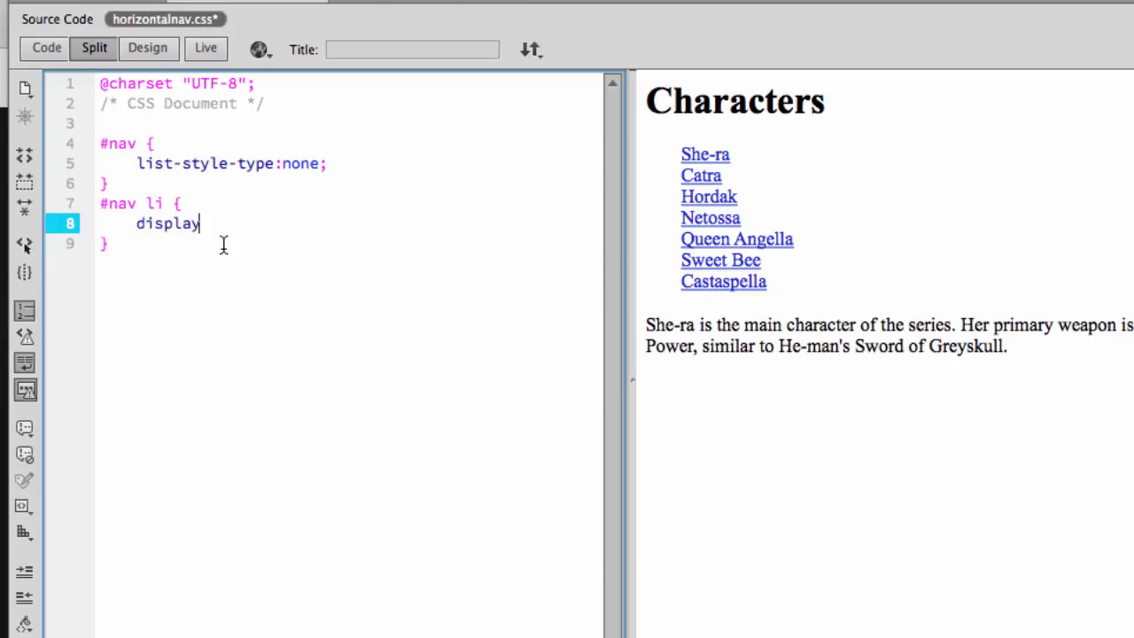
text(:inline;)
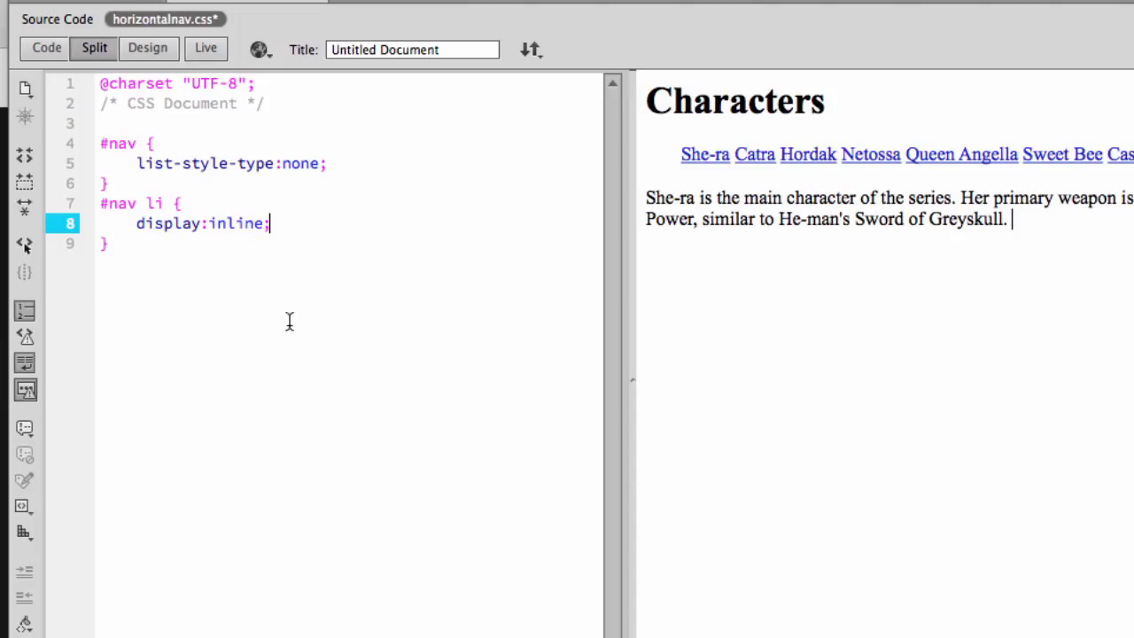
mouse_move(119, 251)
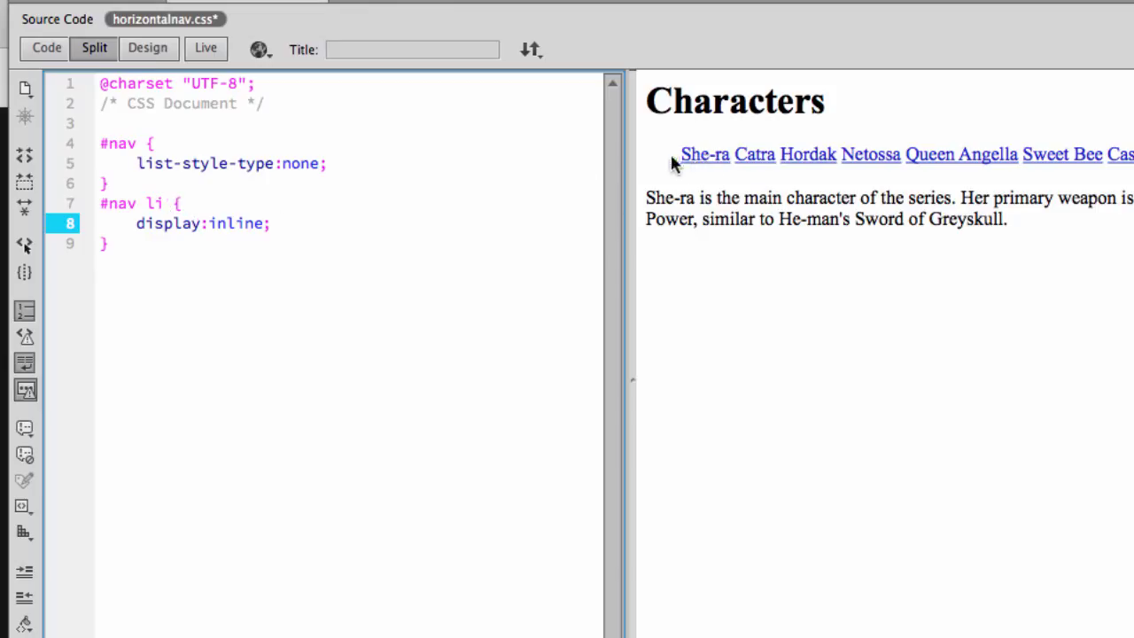
mouse_move(854, 181)
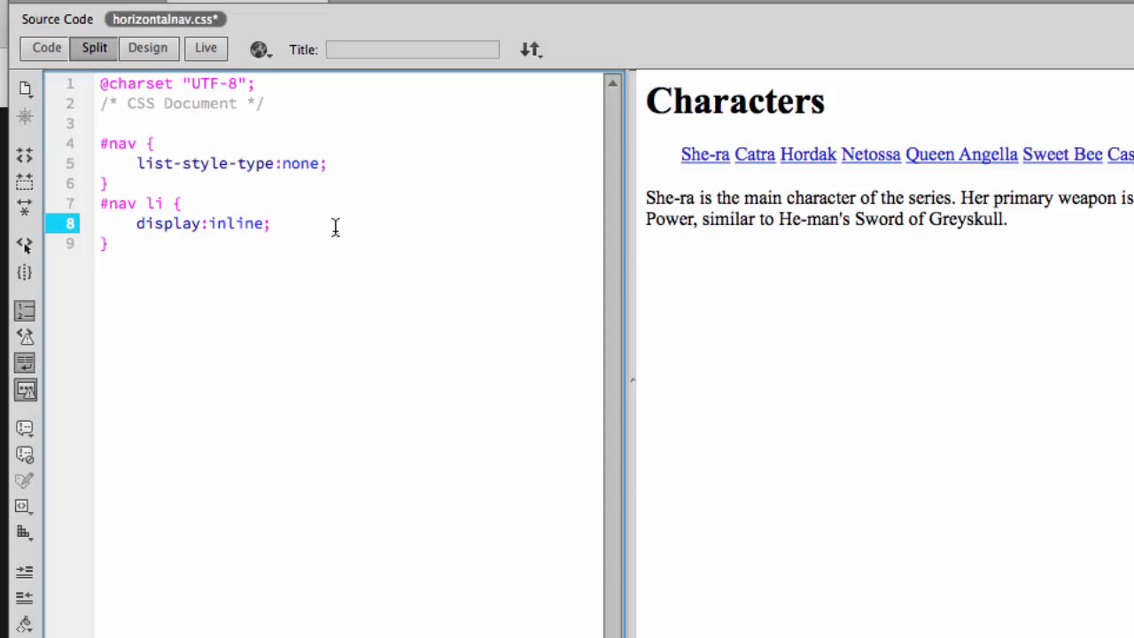
- Write #nav a { text-decoration: none; } below #nav li to remove link underlines
click(282, 223)
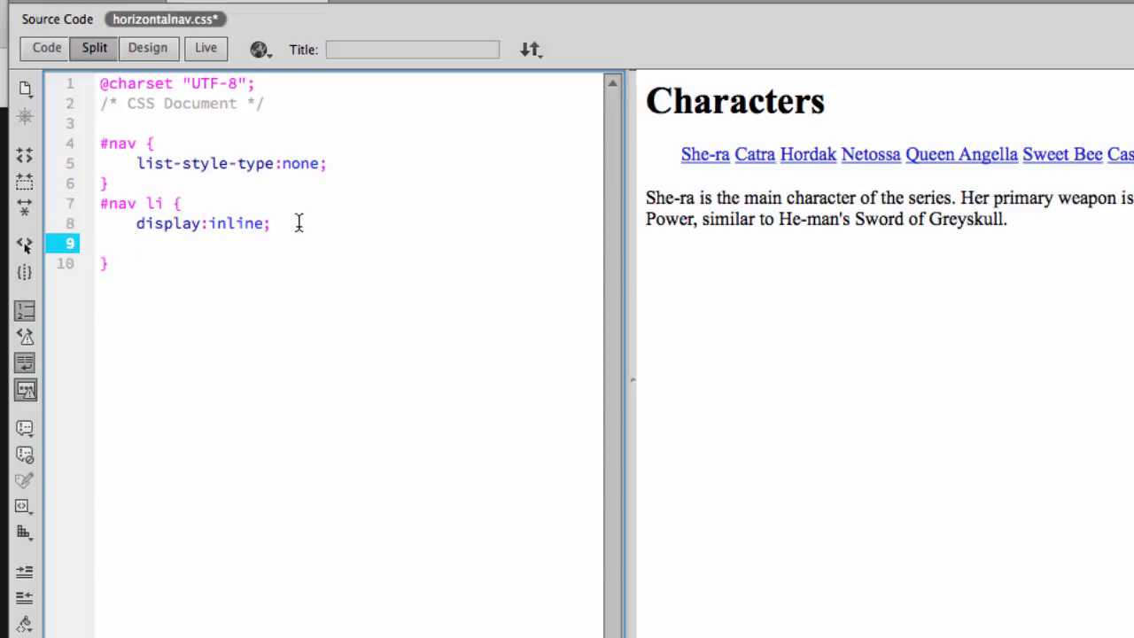
text(text-d)
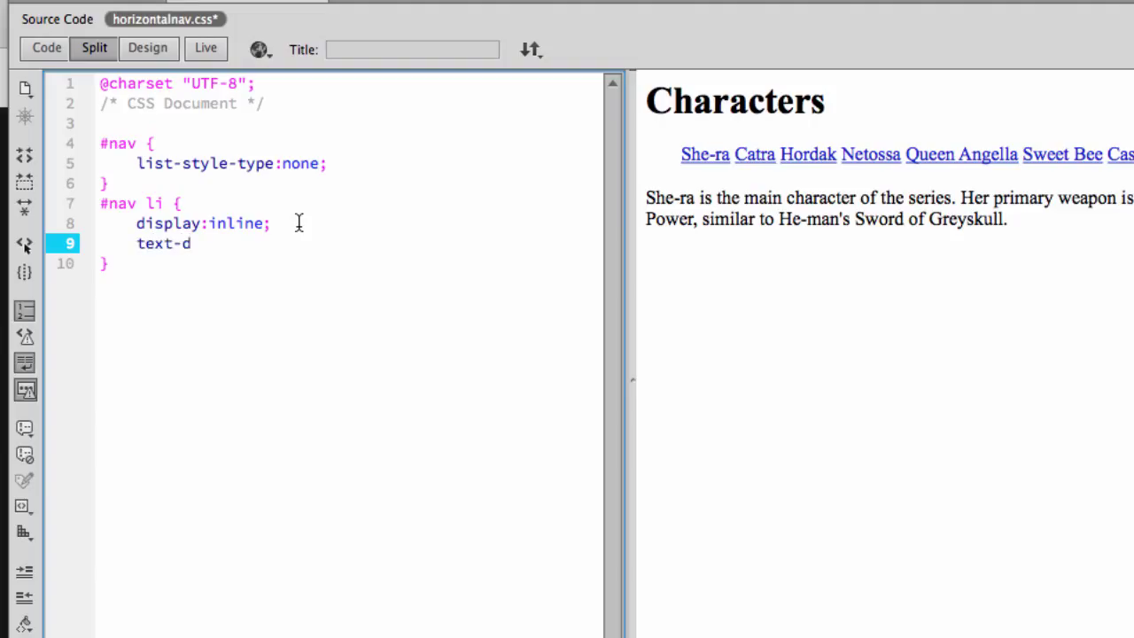
text(ecoration: none;)
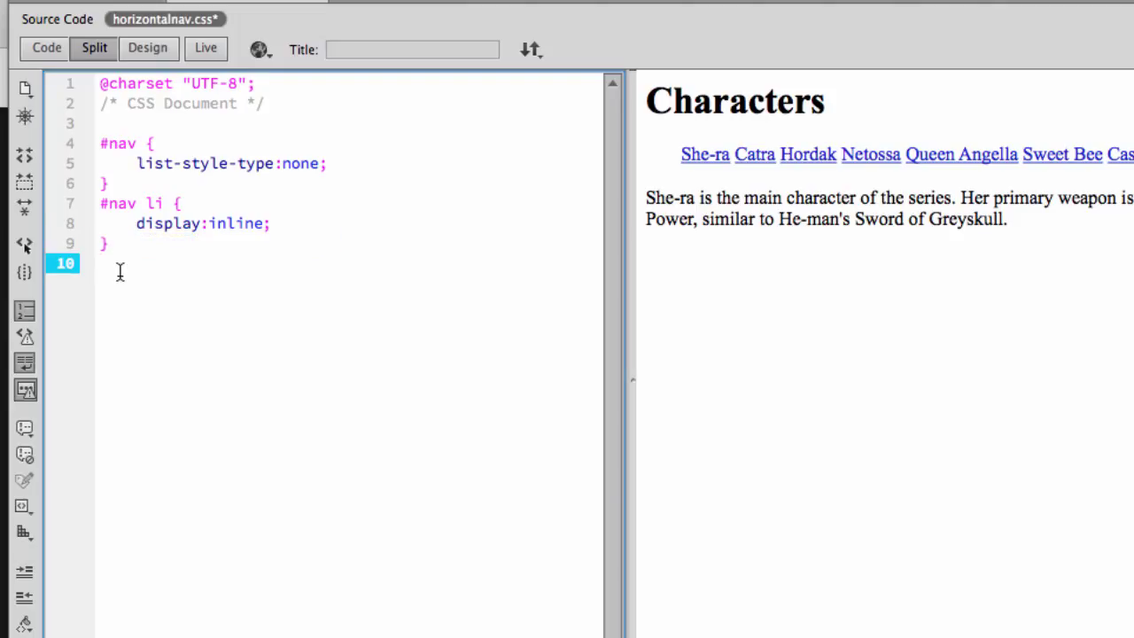
text(#nav a {)
text(})
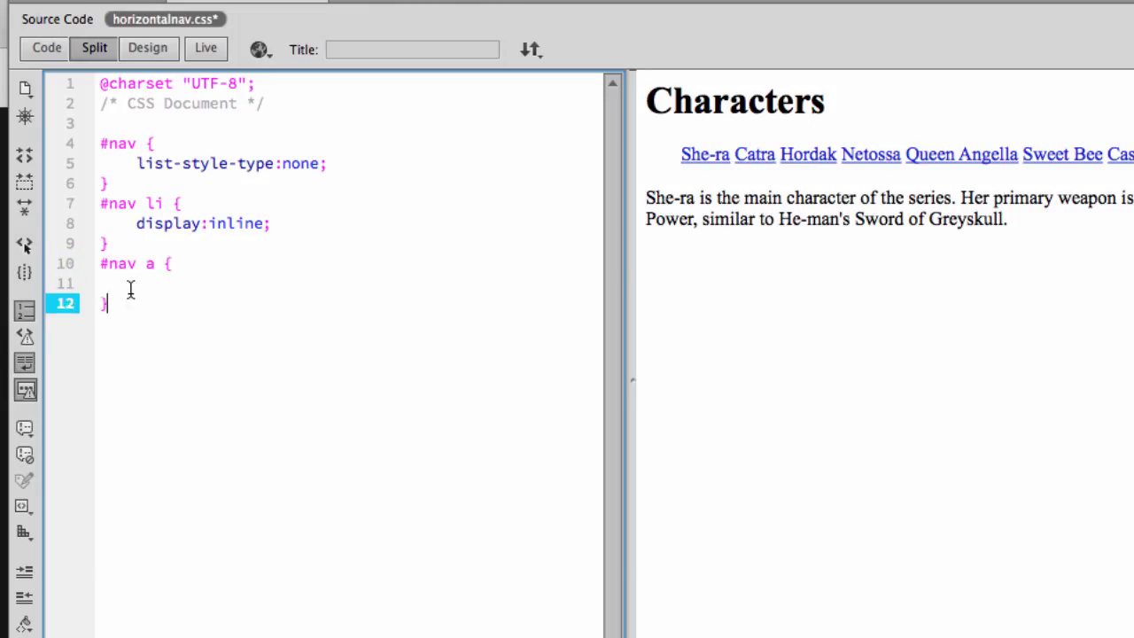
text(text-decoration: none;)
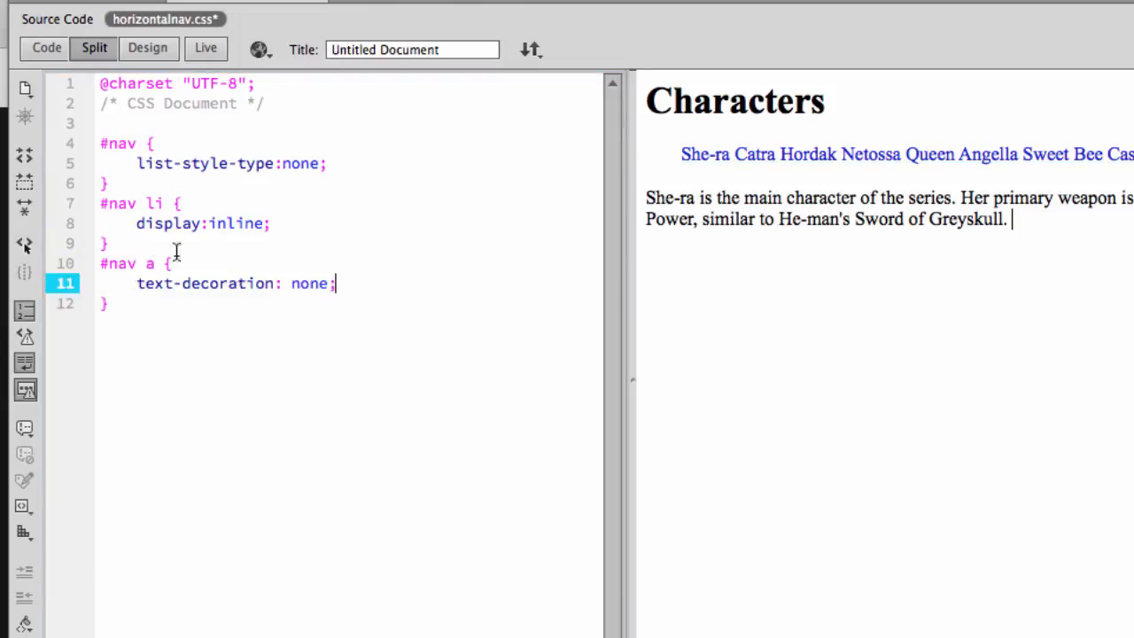
click(157, 263)
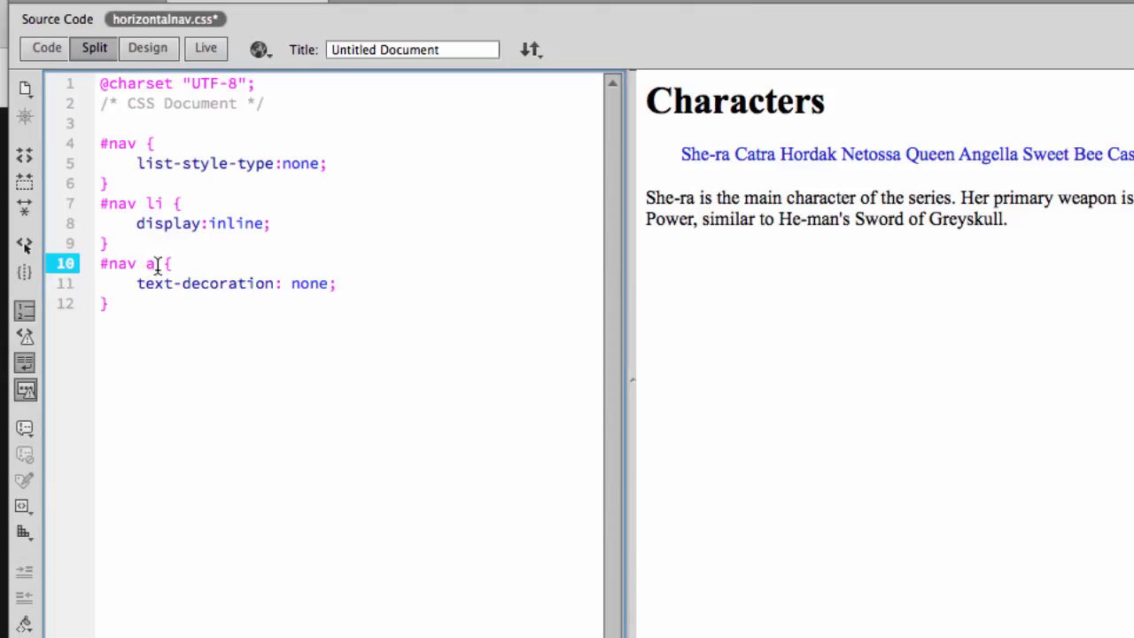
text(:lin)
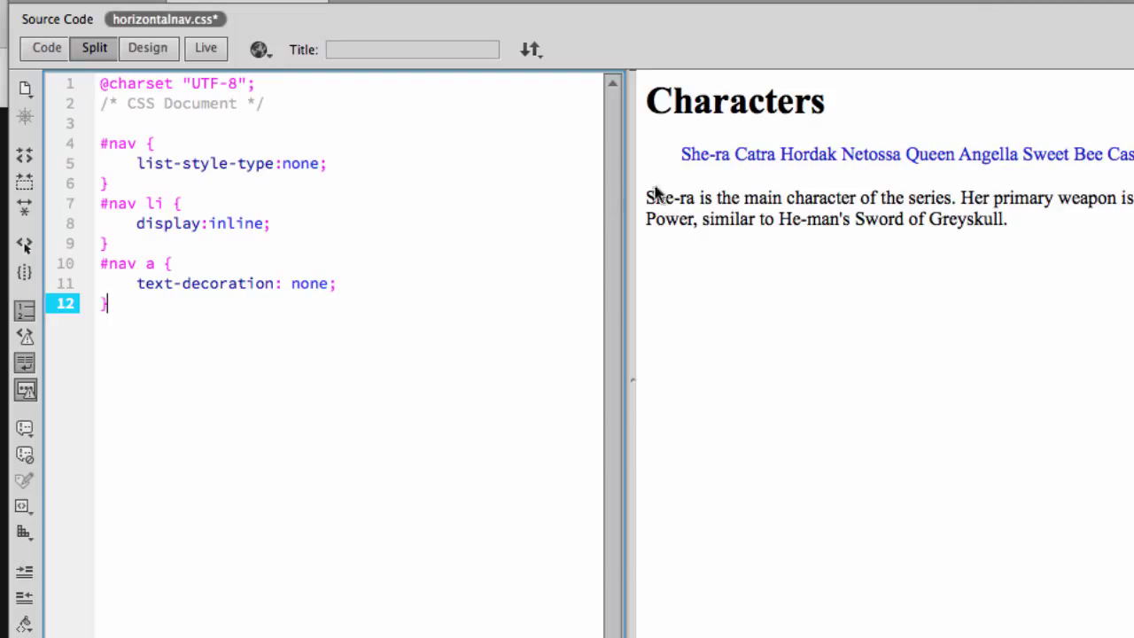
mouse_move(393, 244)
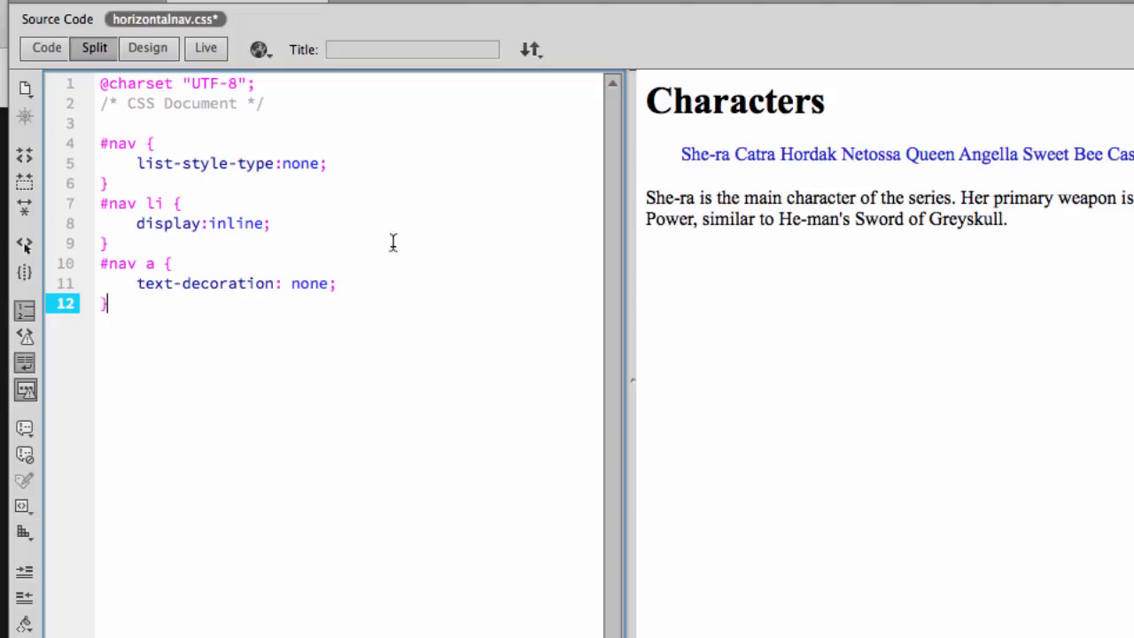
- Give #nav a background-color #851EE7 from the colour picker and color #fff
click(358, 284)
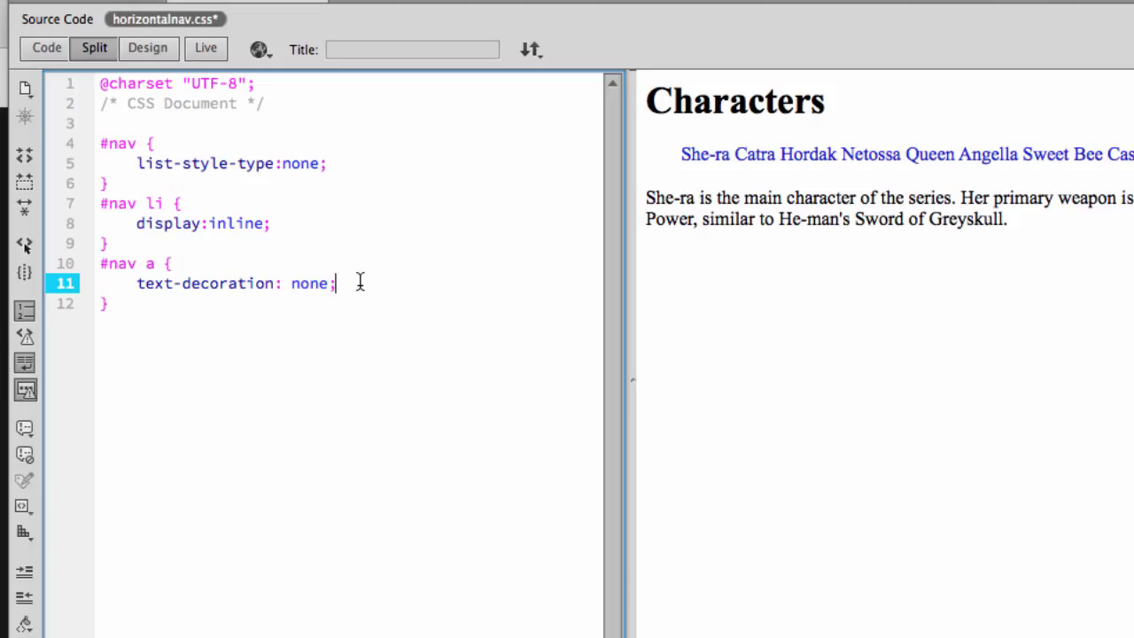
key(enter)
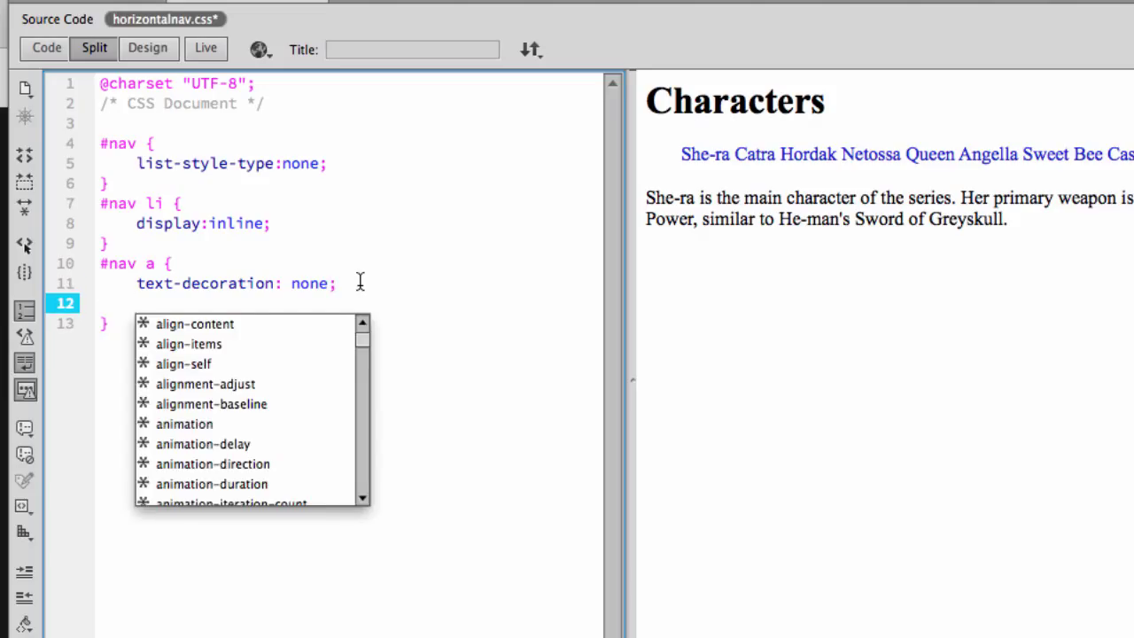
text(background-color:)
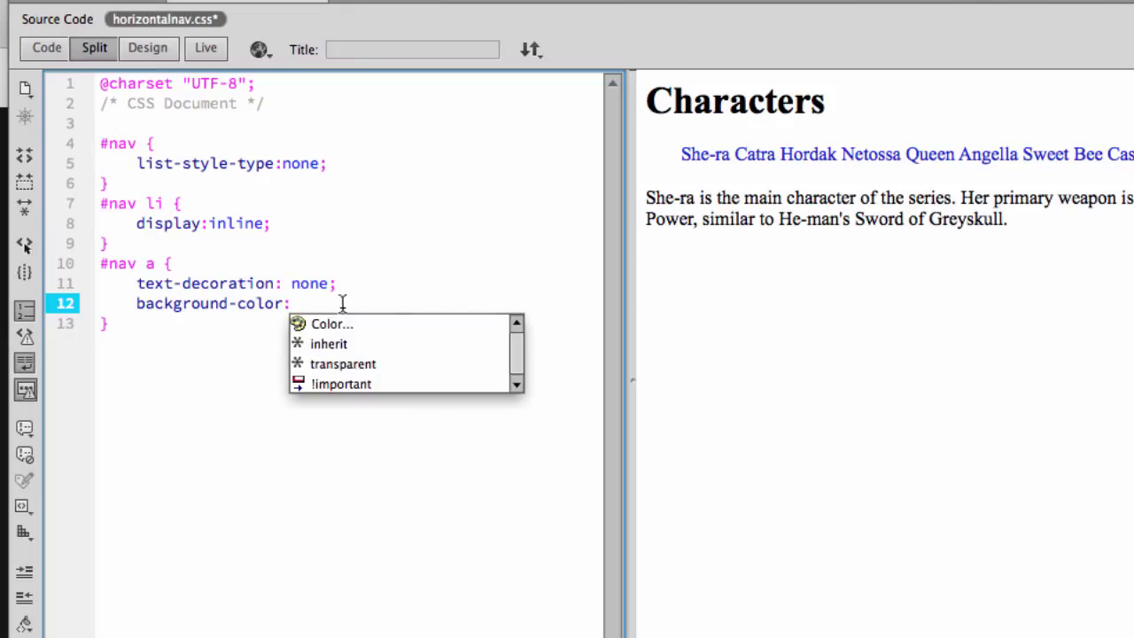
click(331, 322)
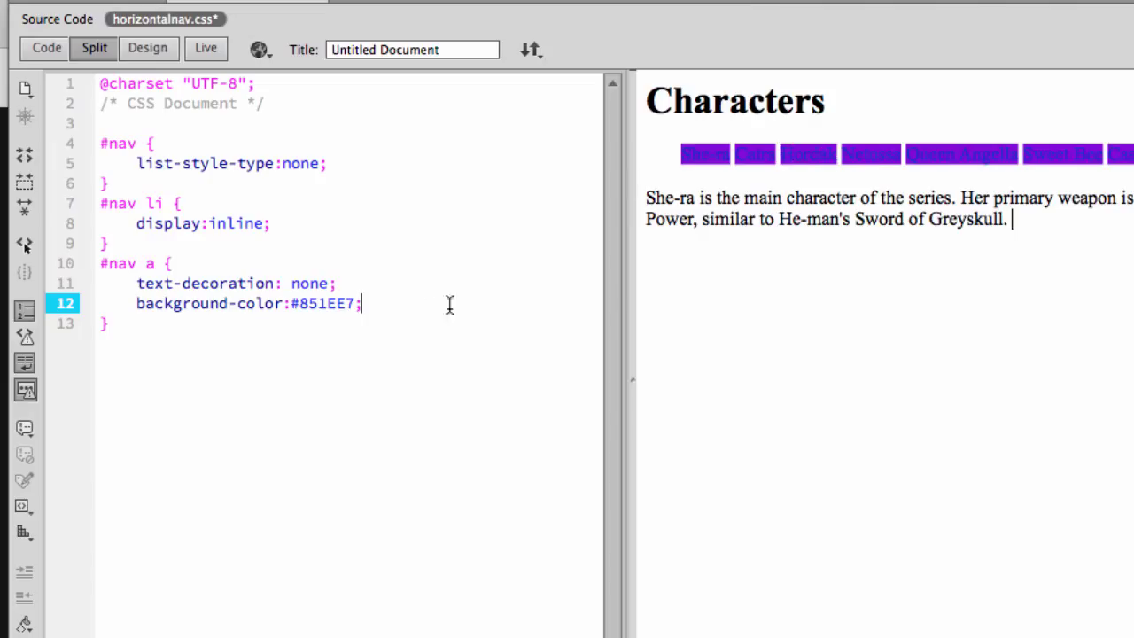
text(color:#fff;)
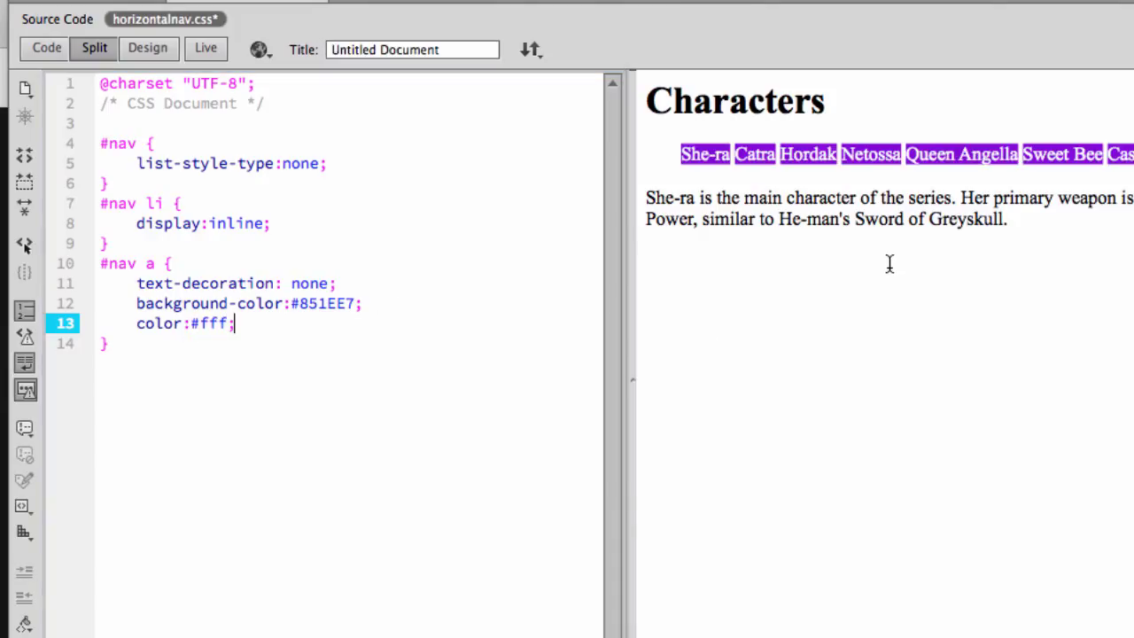
mouse_move(831, 175)
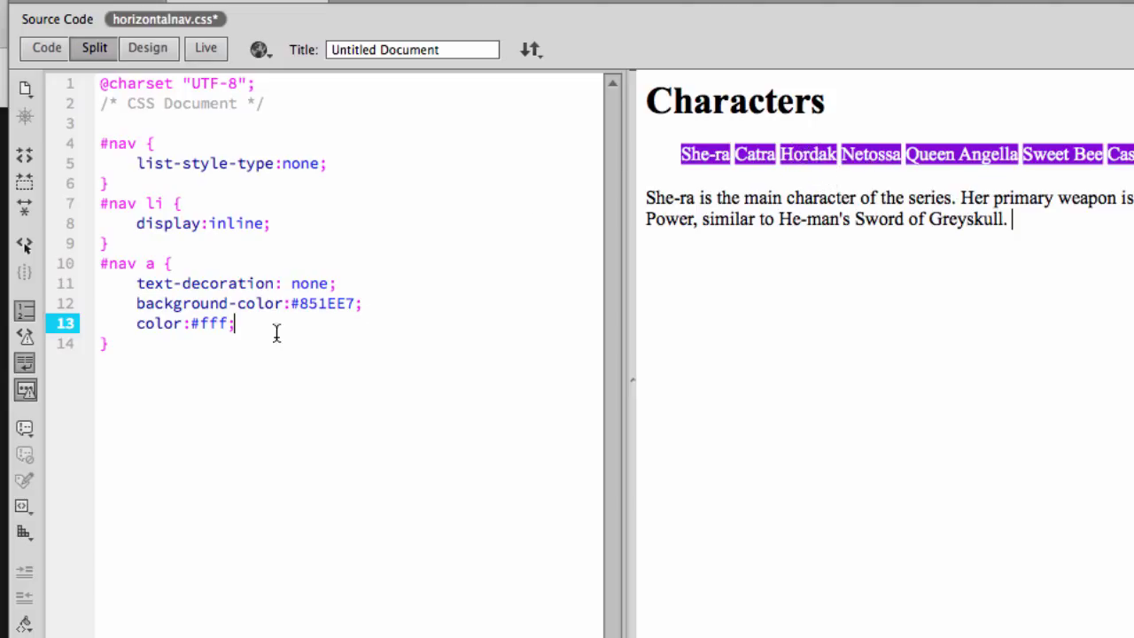
- Add padding: 10px; to the #nav a rule
text(paddin)
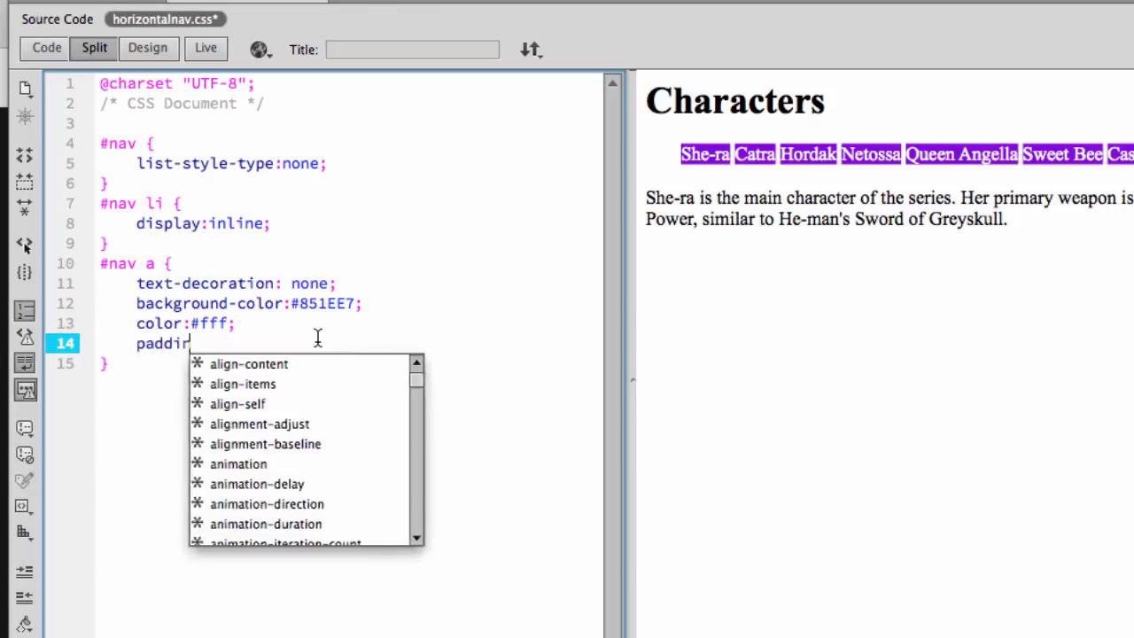
text(:)
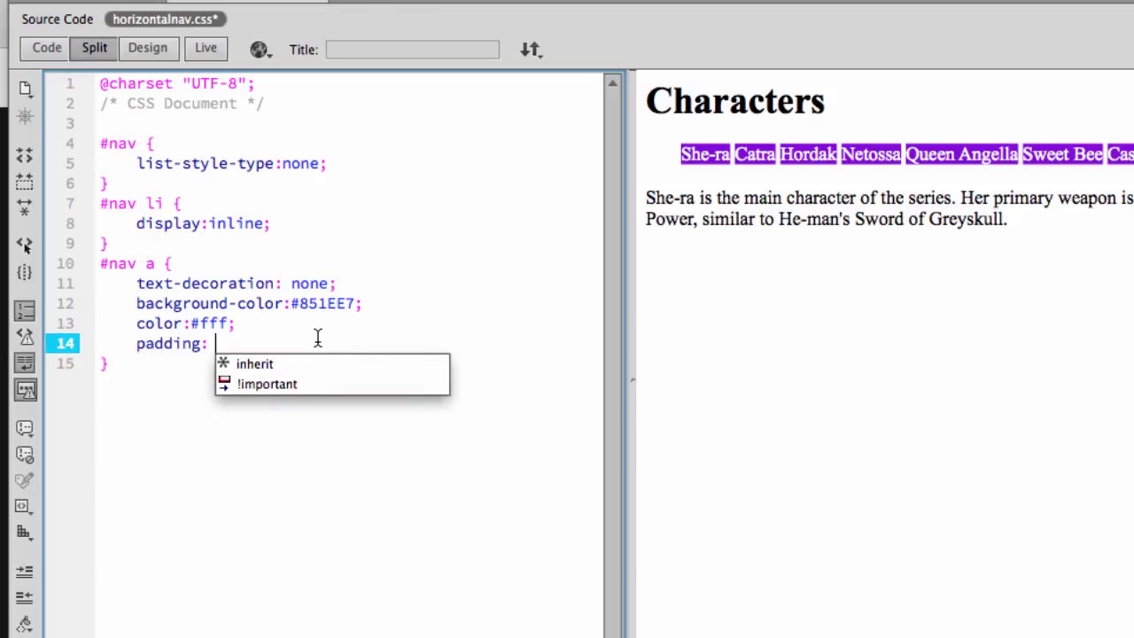
text(10px;)
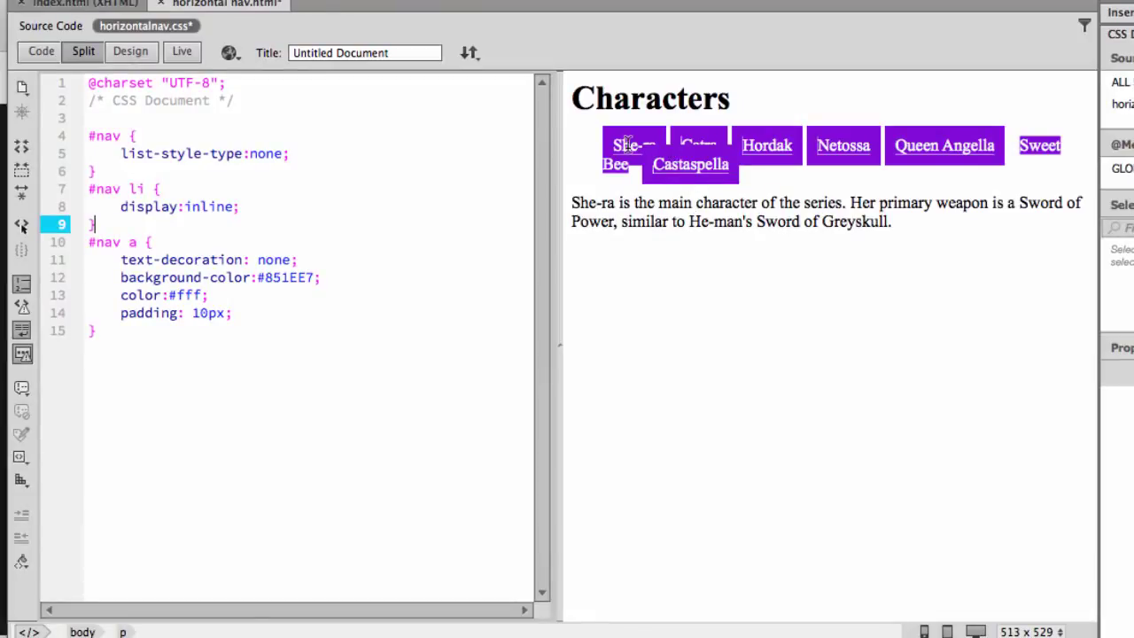
mouse_move(773, 178)
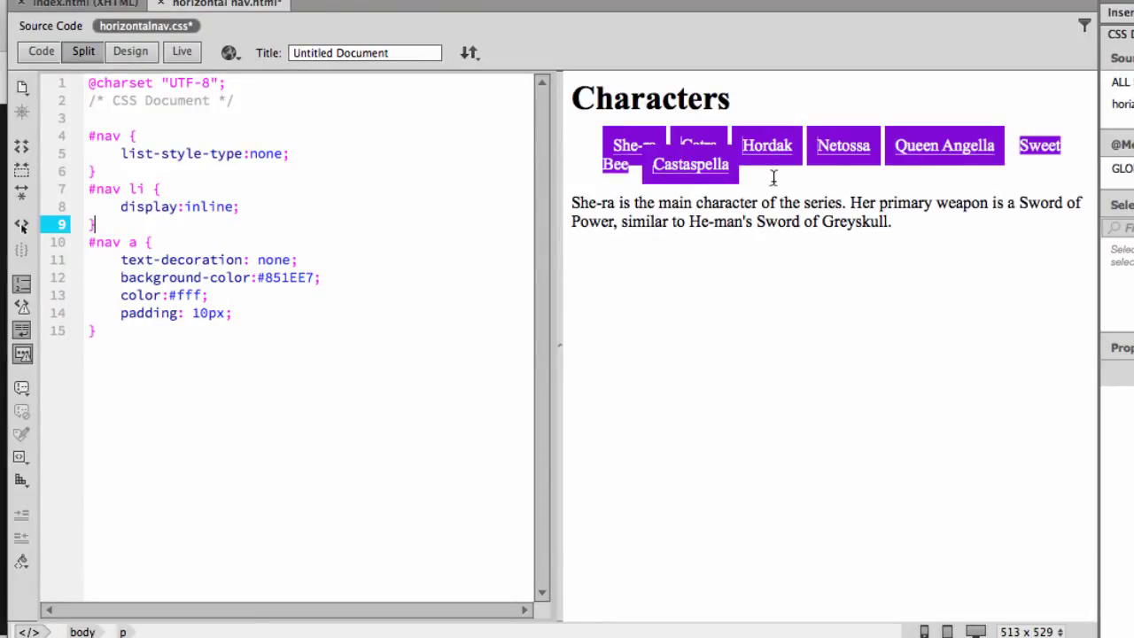
mouse_move(418, 186)
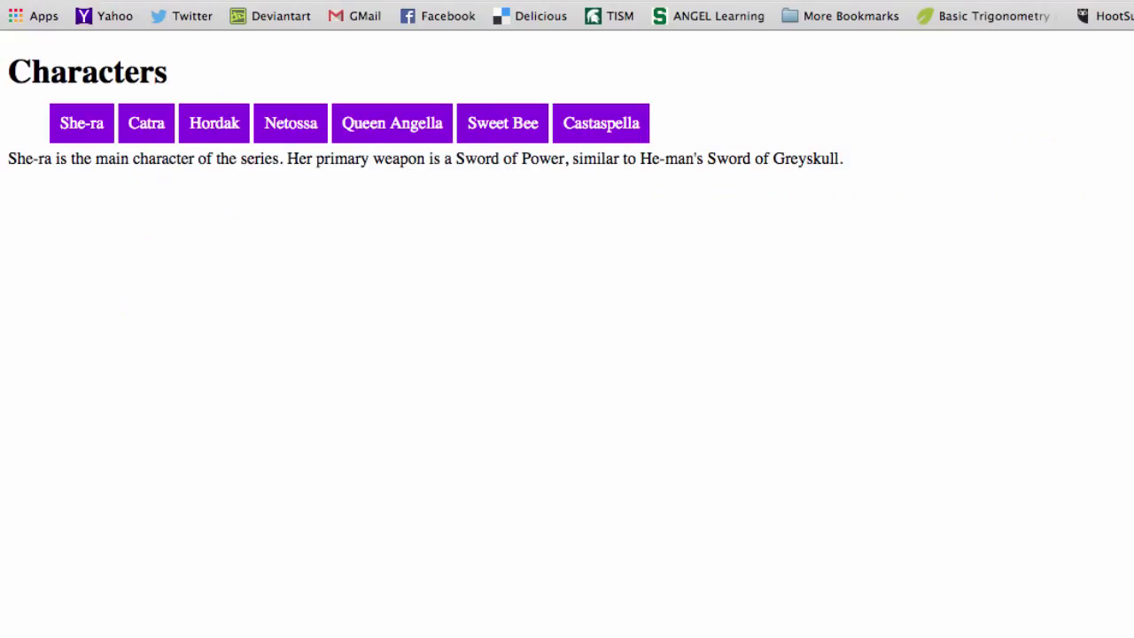
mouse_move(138, 115)
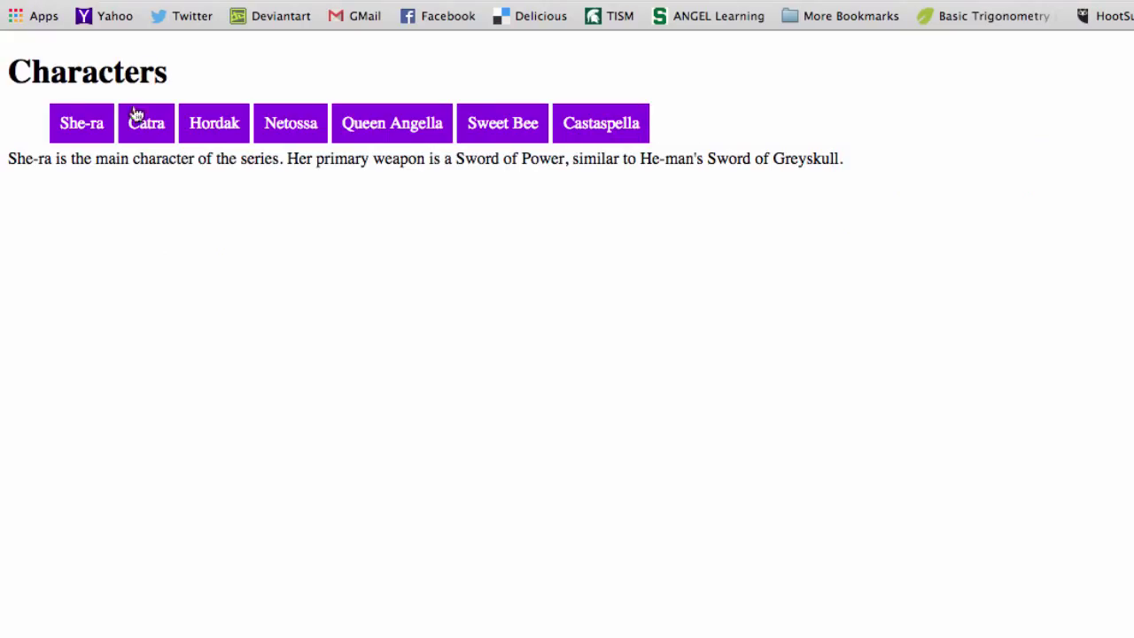
mouse_move(677, 152)
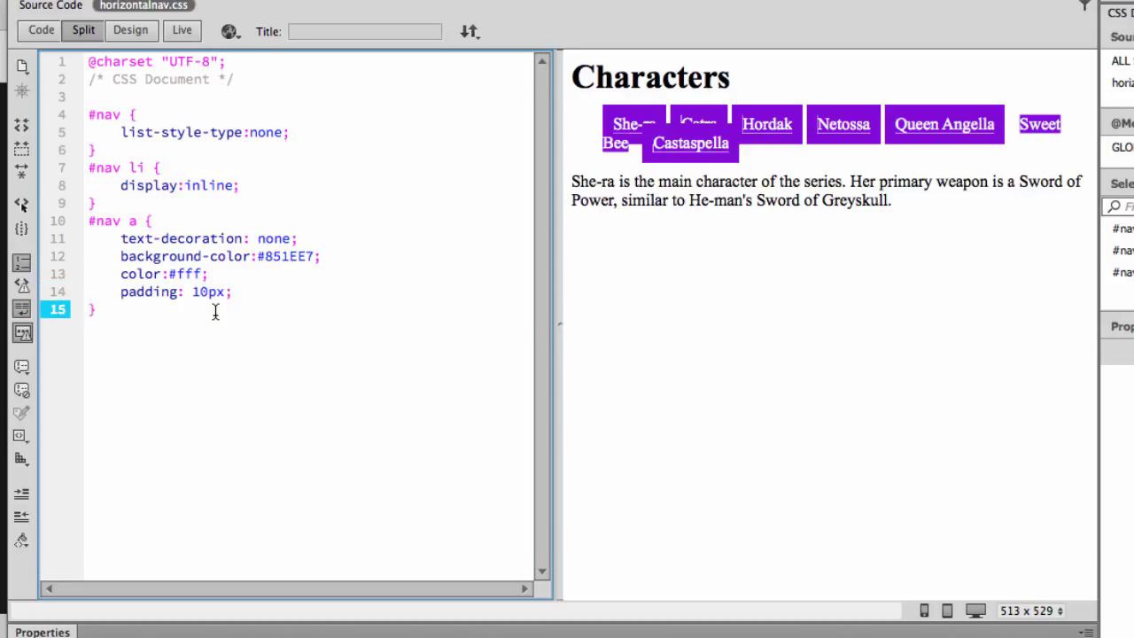
- Write #nav a:hover { background-color:#D7D20B; } and head to Preview in Browser
key(enter)
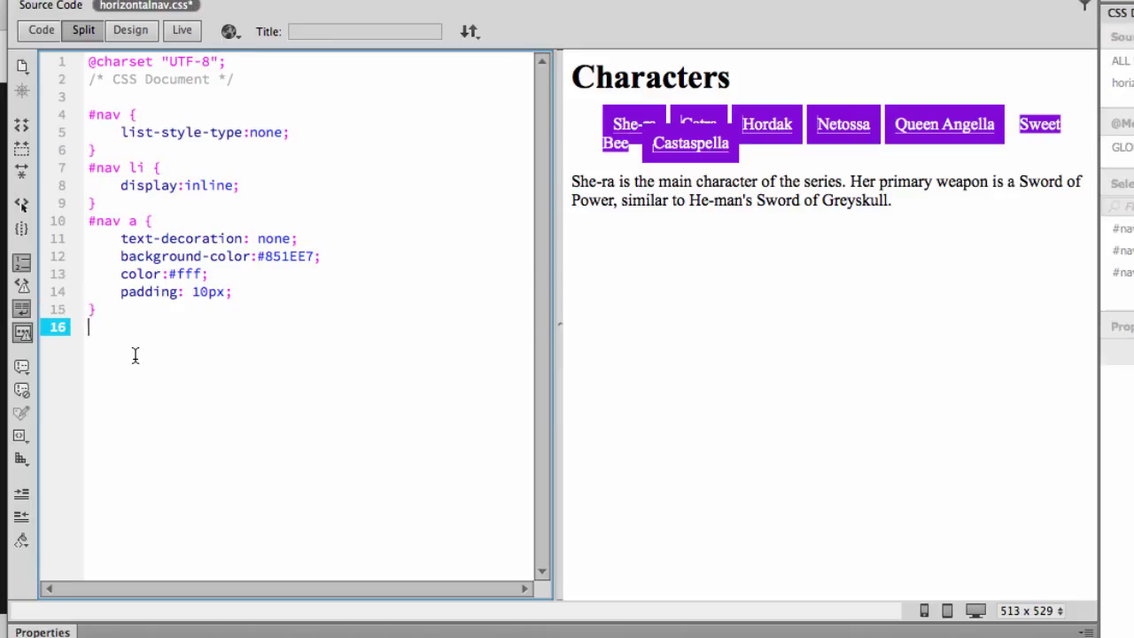
text(#nav a:)
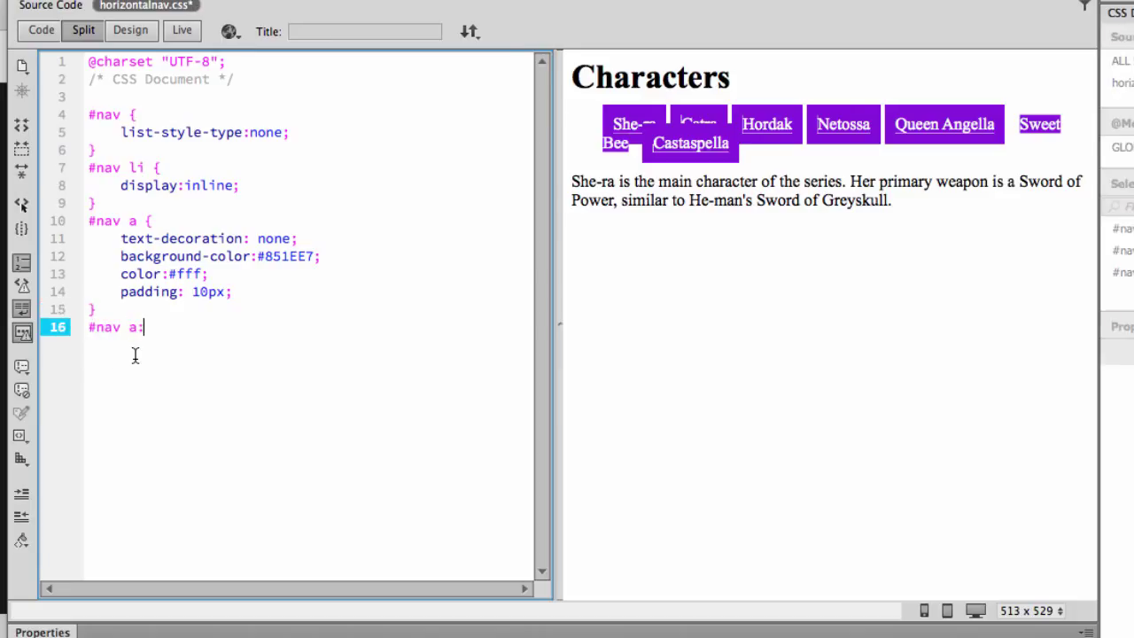
text(hover {)
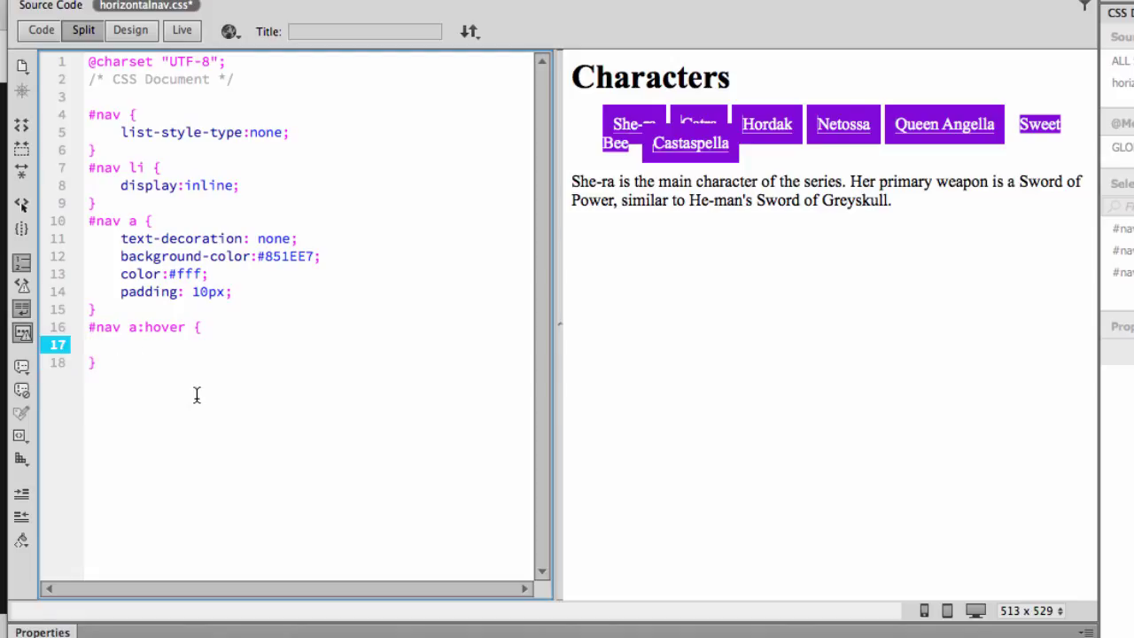
text(background-)
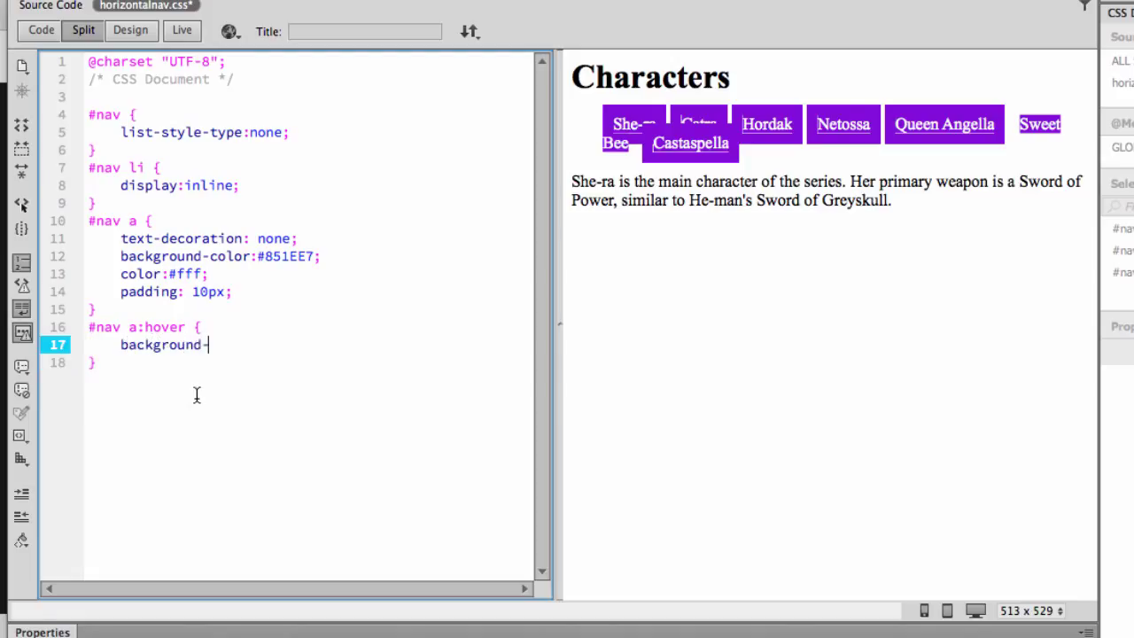
text(color:#D7D20B;)
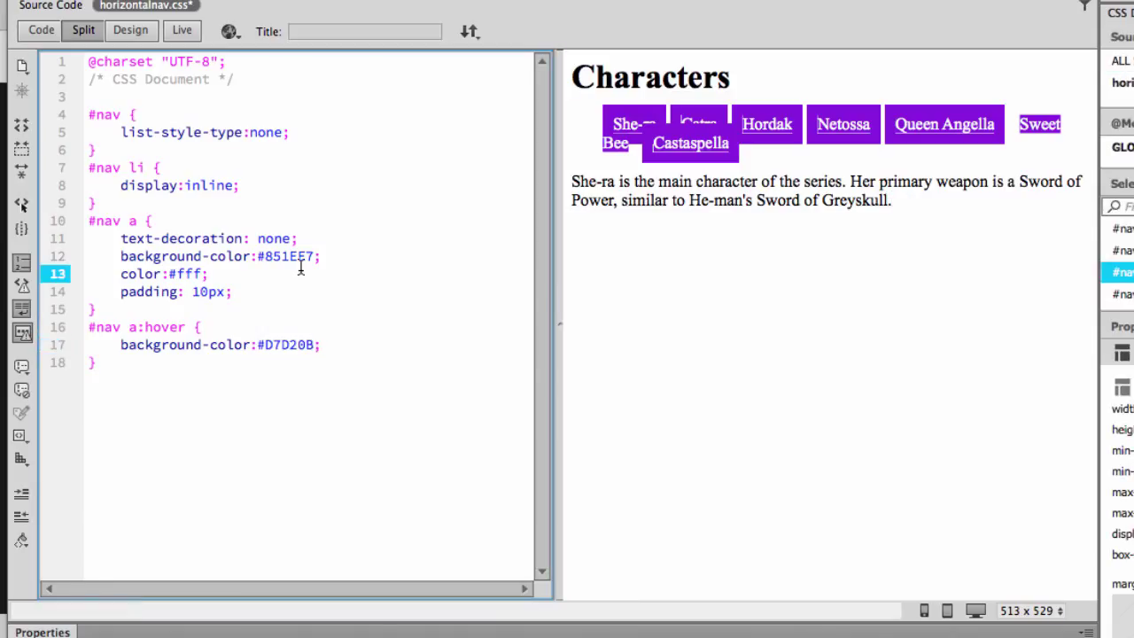
click(231, 32)
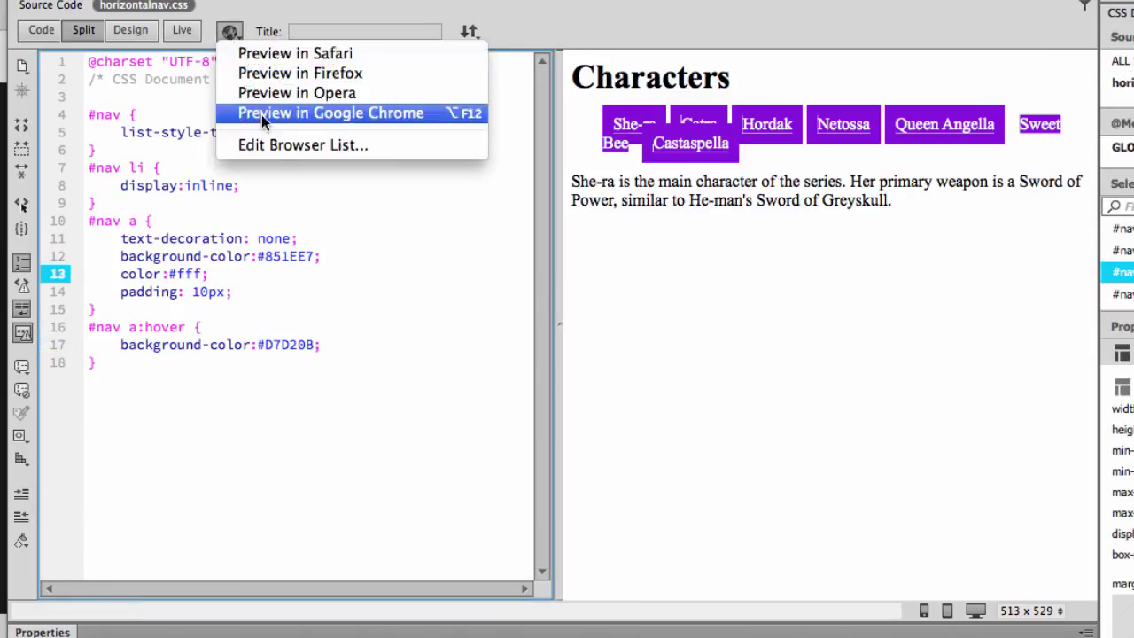
click(328, 113)
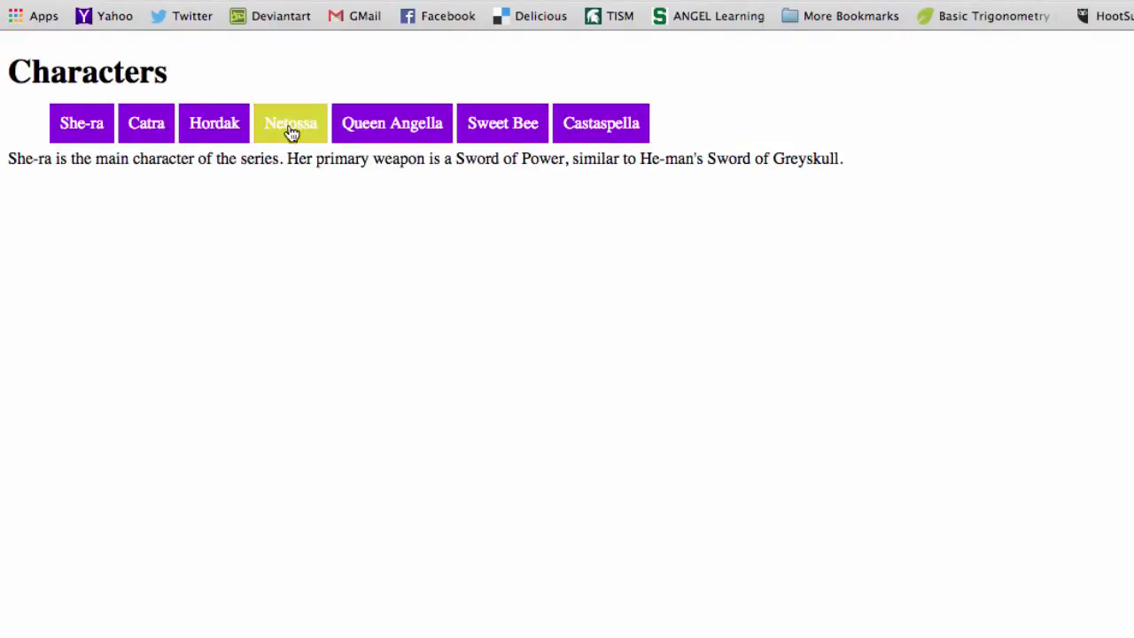
mouse_move(503, 125)
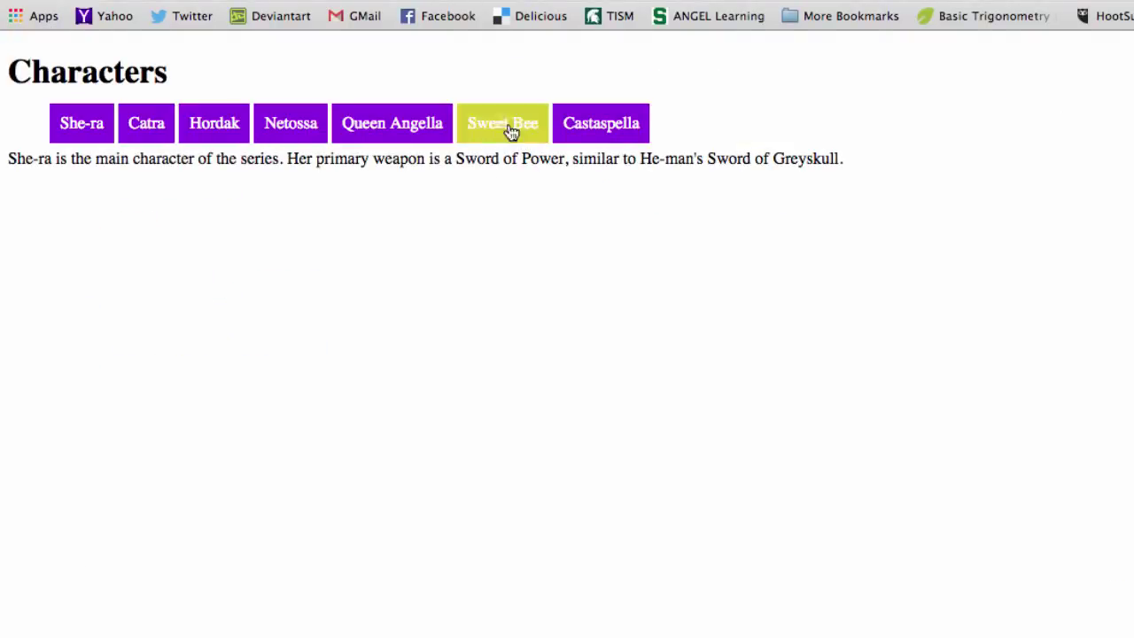
mouse_move(448, 294)
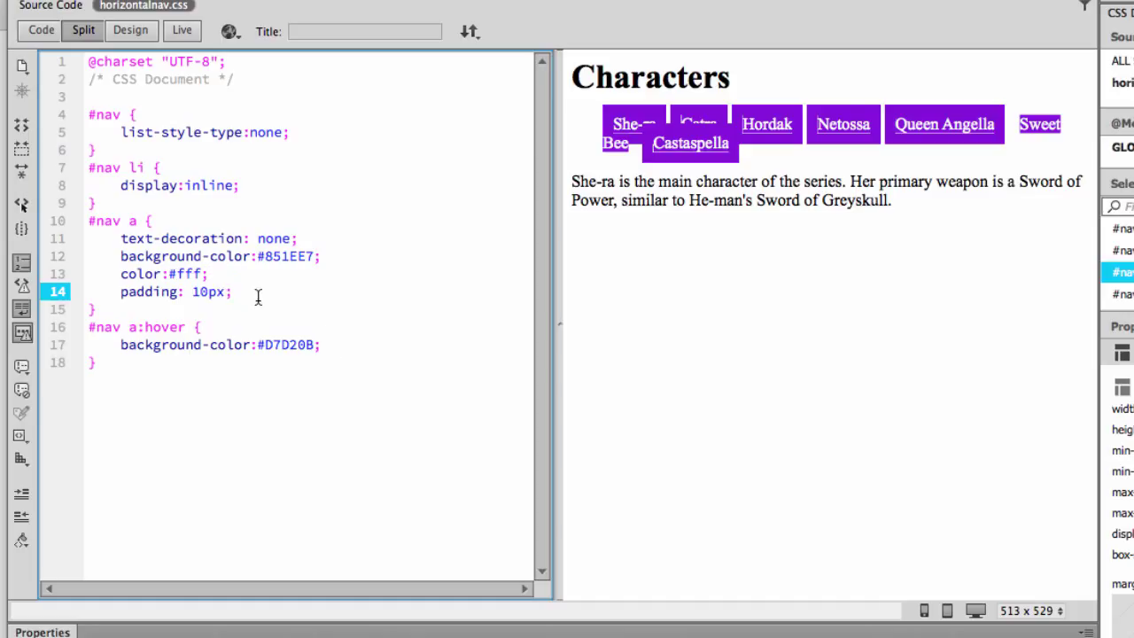
- Start a new line after list-style-type:none; inside the #nav rule
click(231, 291)
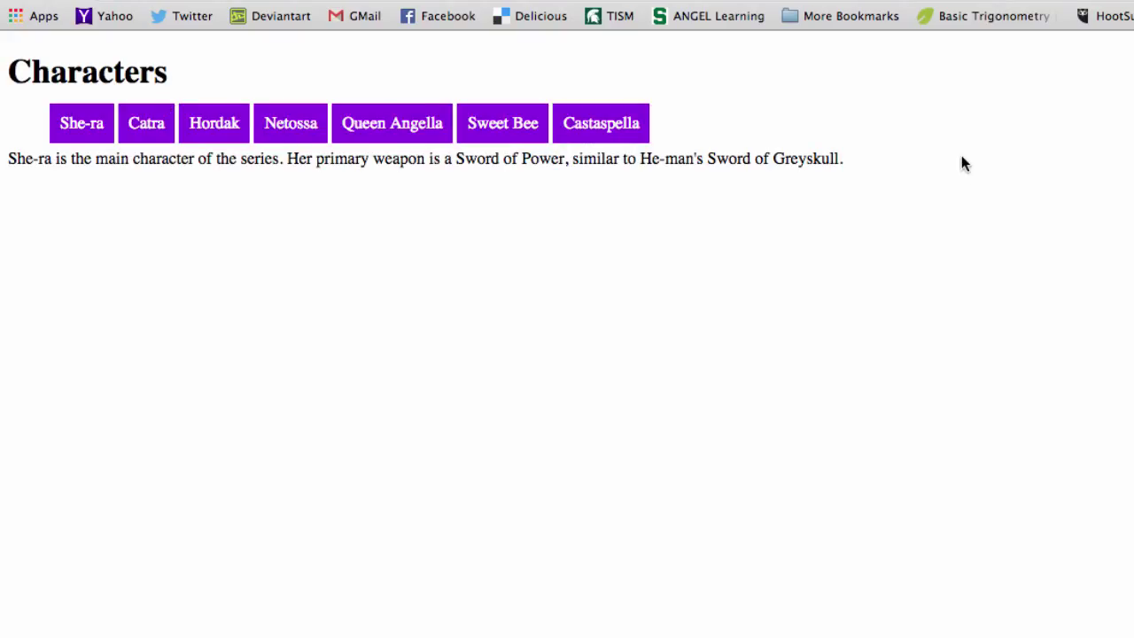
mouse_move(863, 136)
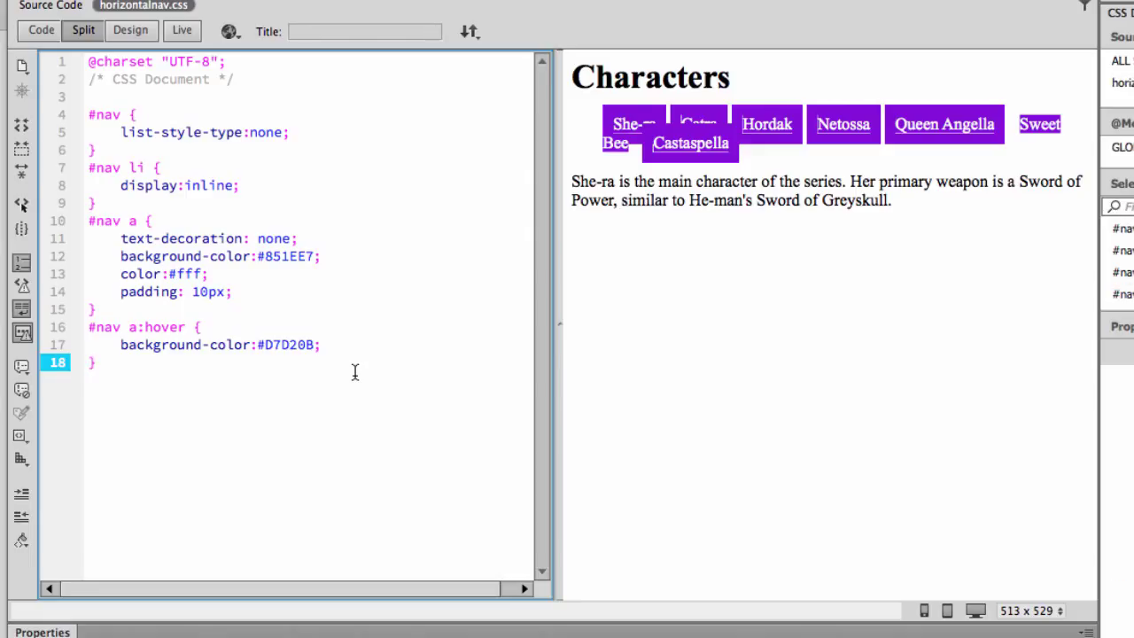
mouse_move(346, 159)
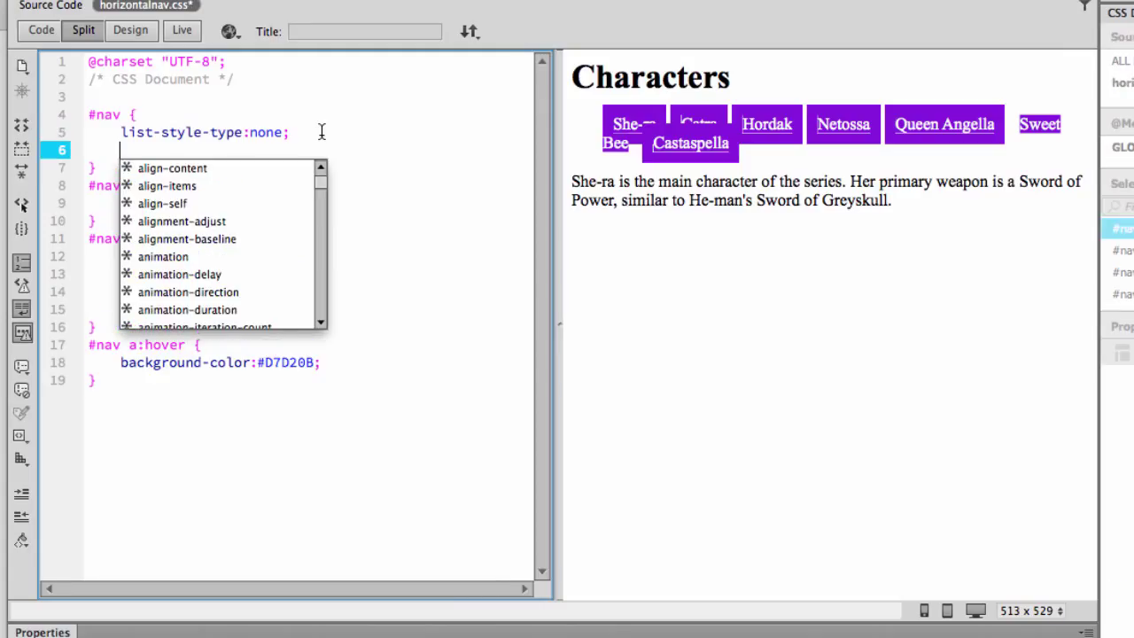
- Add text-align: center; to the #nav rule
text(text-align: center;)
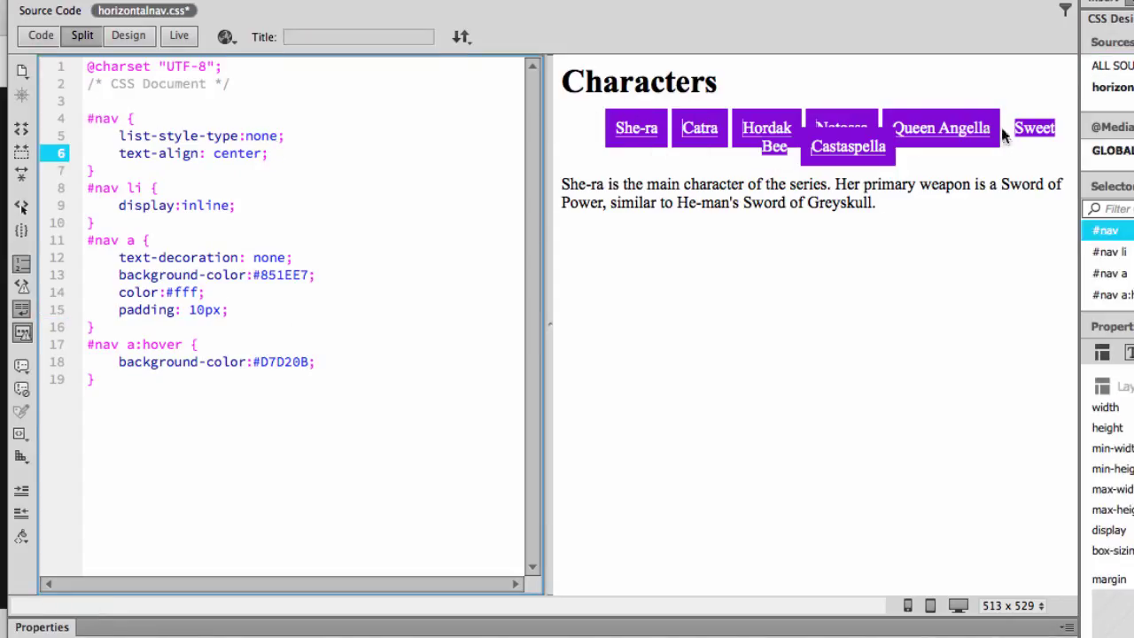
mouse_move(636, 163)
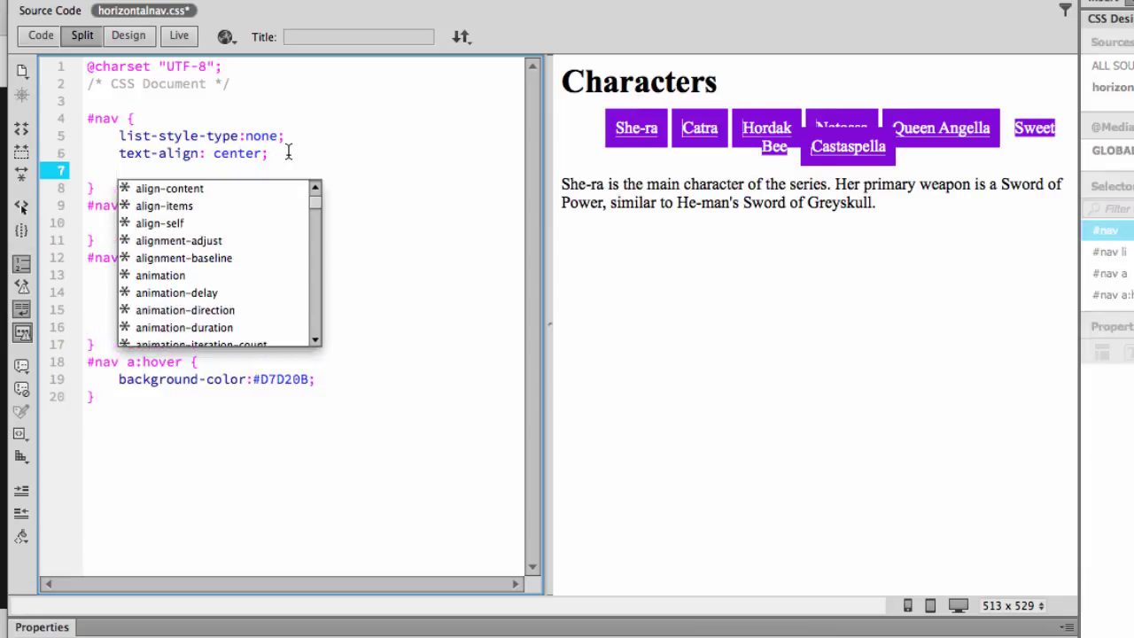
- Add background-color:#851EE7; to #nav and refresh the preview
text(background-)
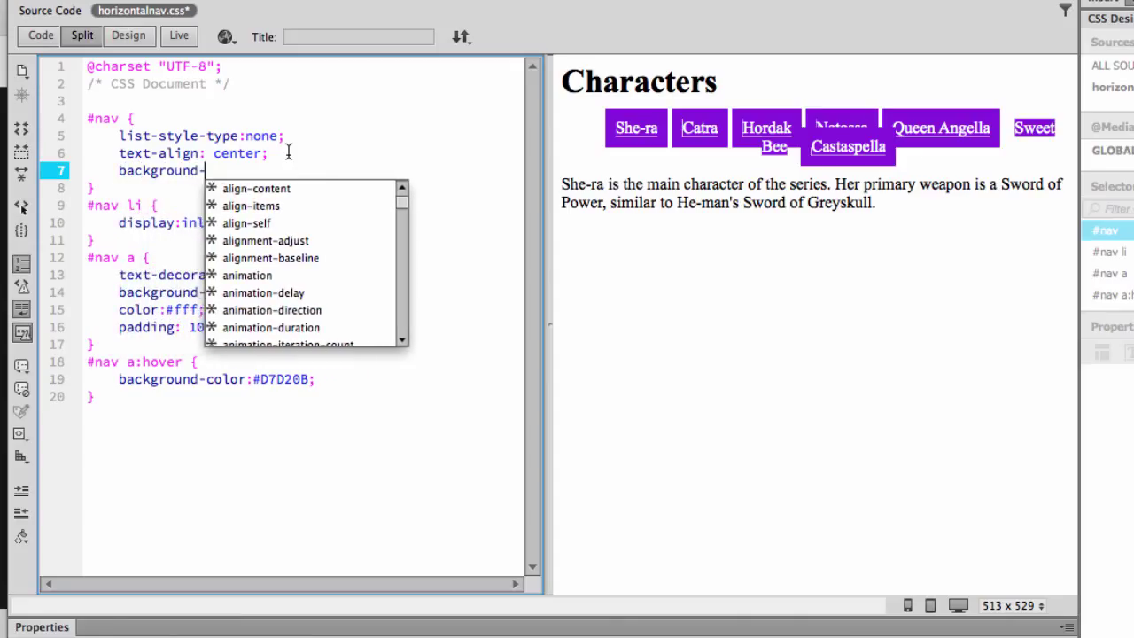
text(color:)
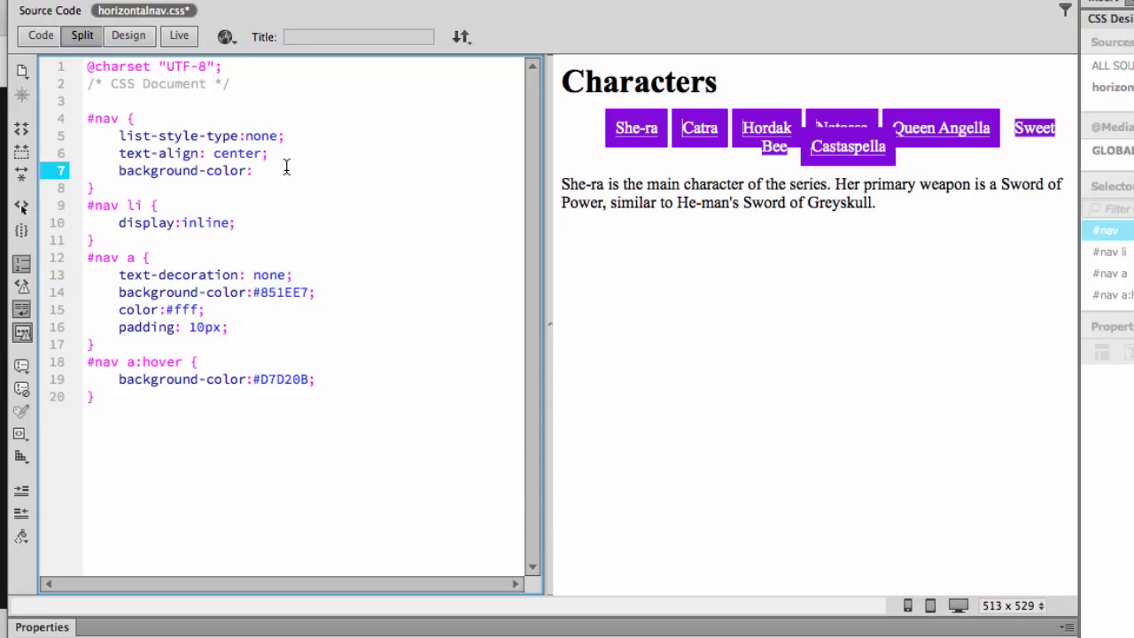
text(#851EE7;)
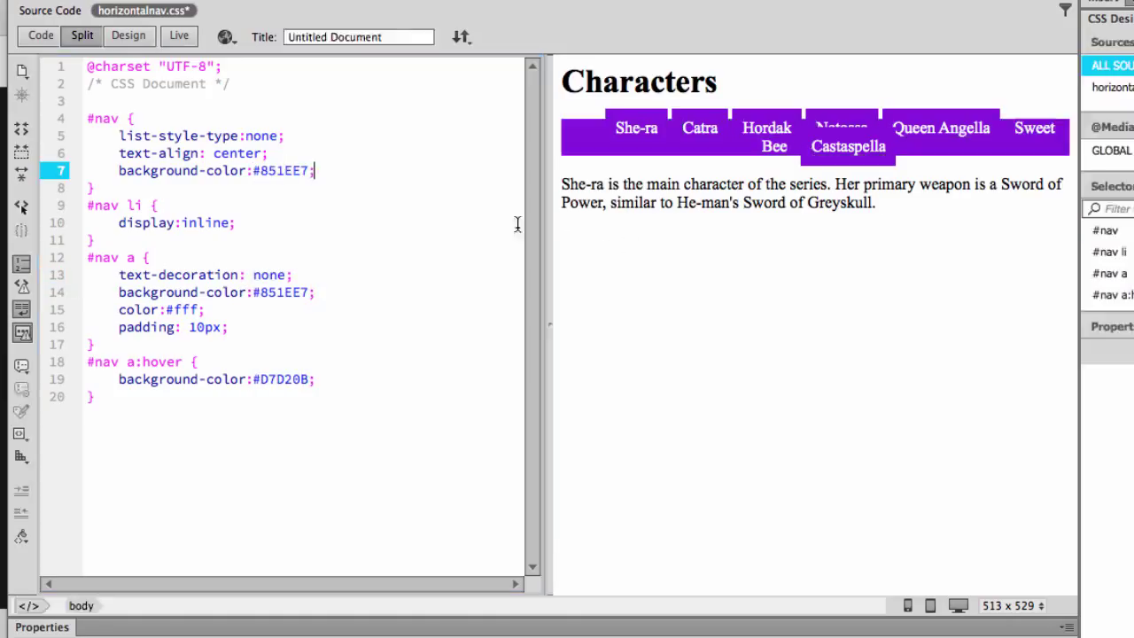
click(225, 35)
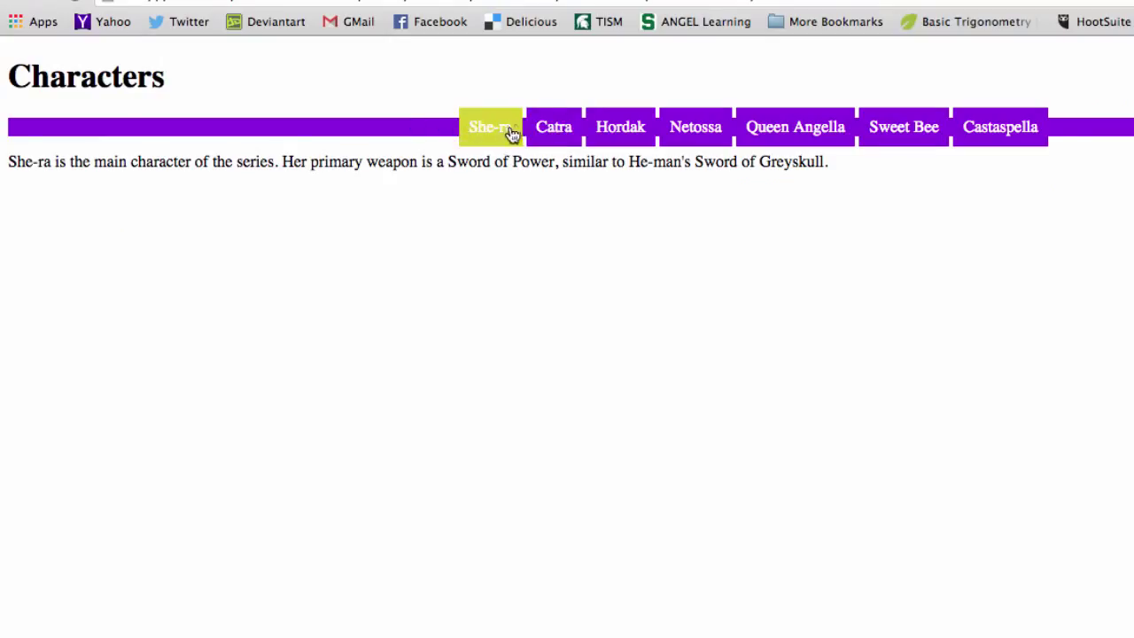
mouse_move(1060, 133)
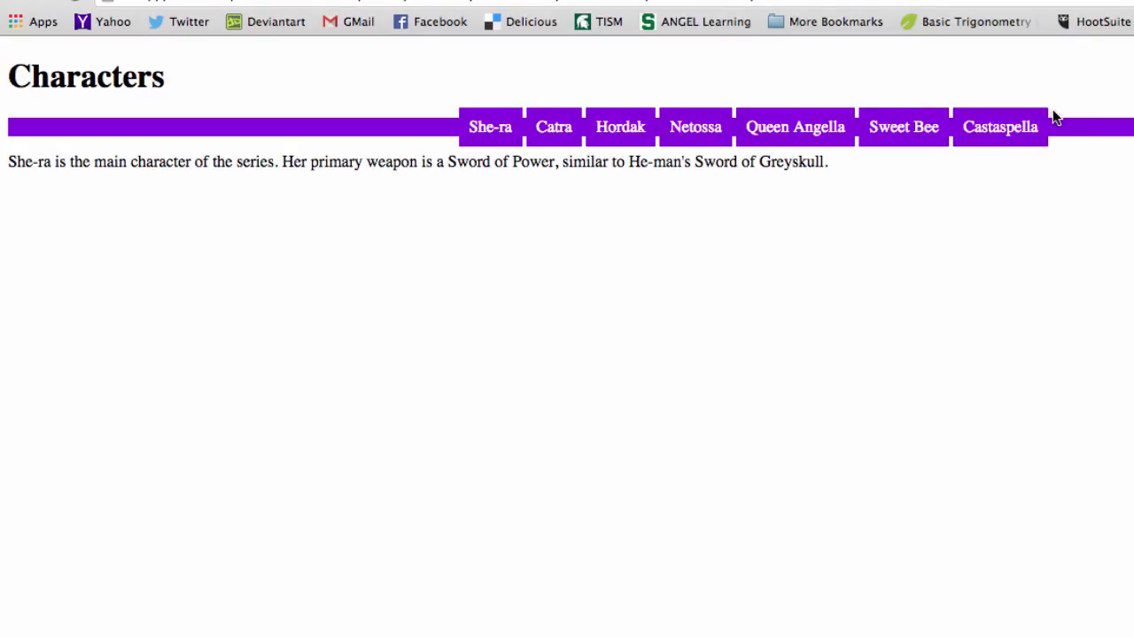
mouse_move(419, 124)
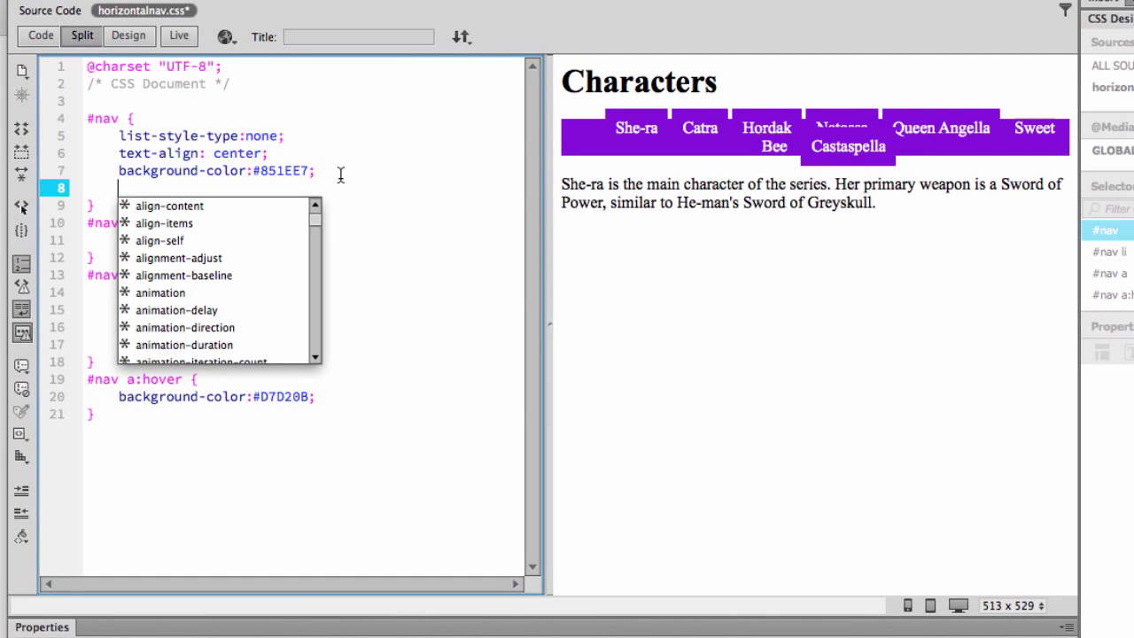
- Add padding: 15px to the #nav rule to thicken the purple bar
text(padding: 15p)
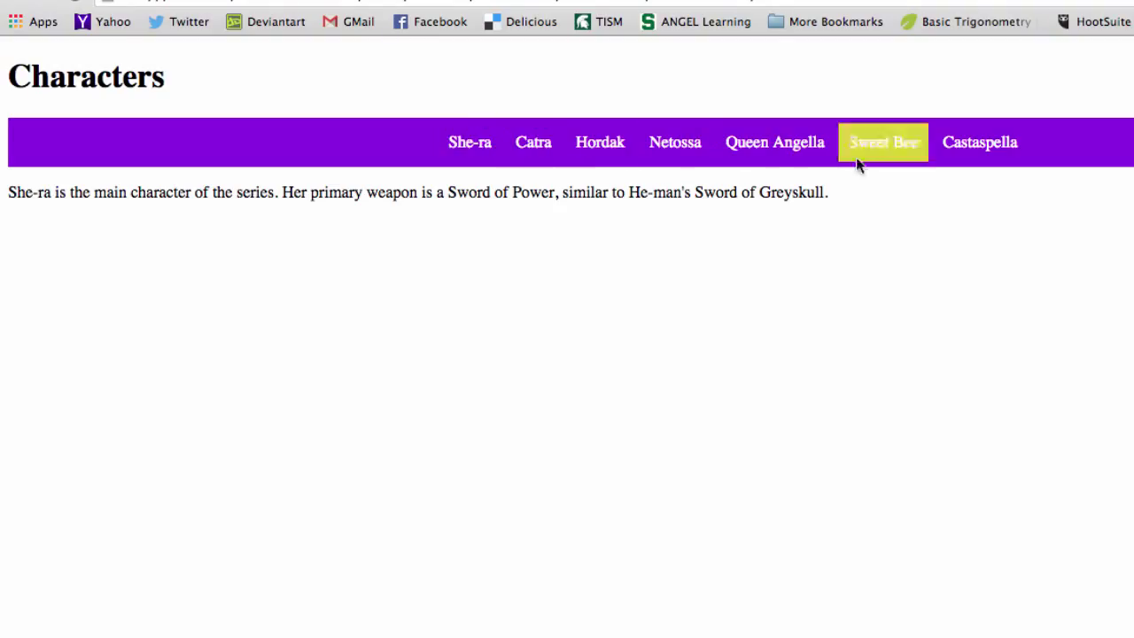
mouse_move(964, 220)
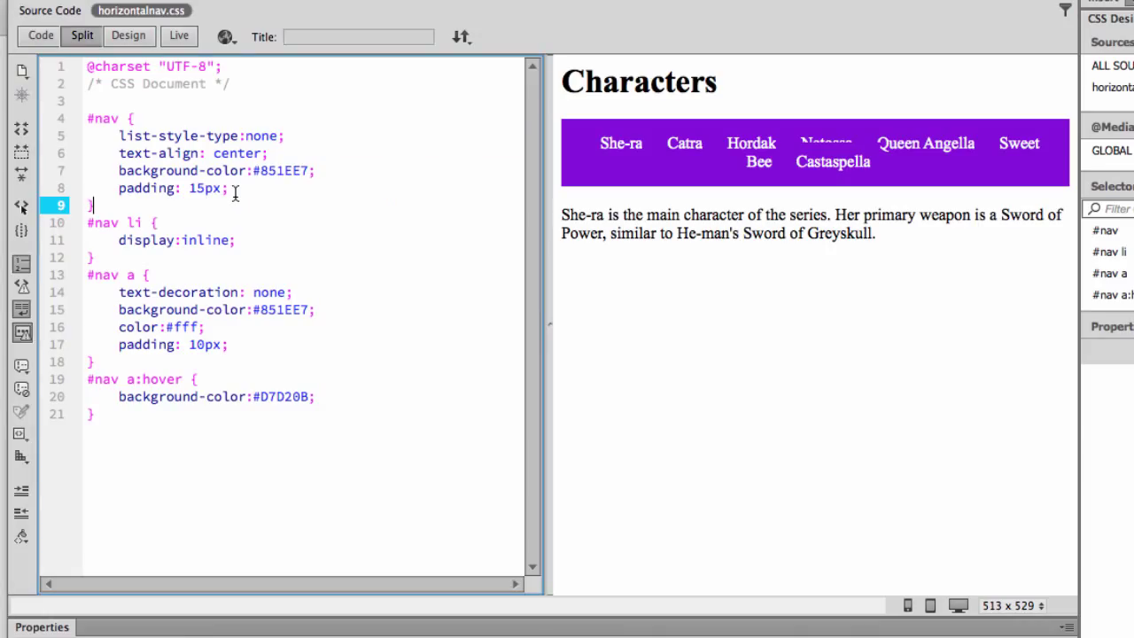
text(w)
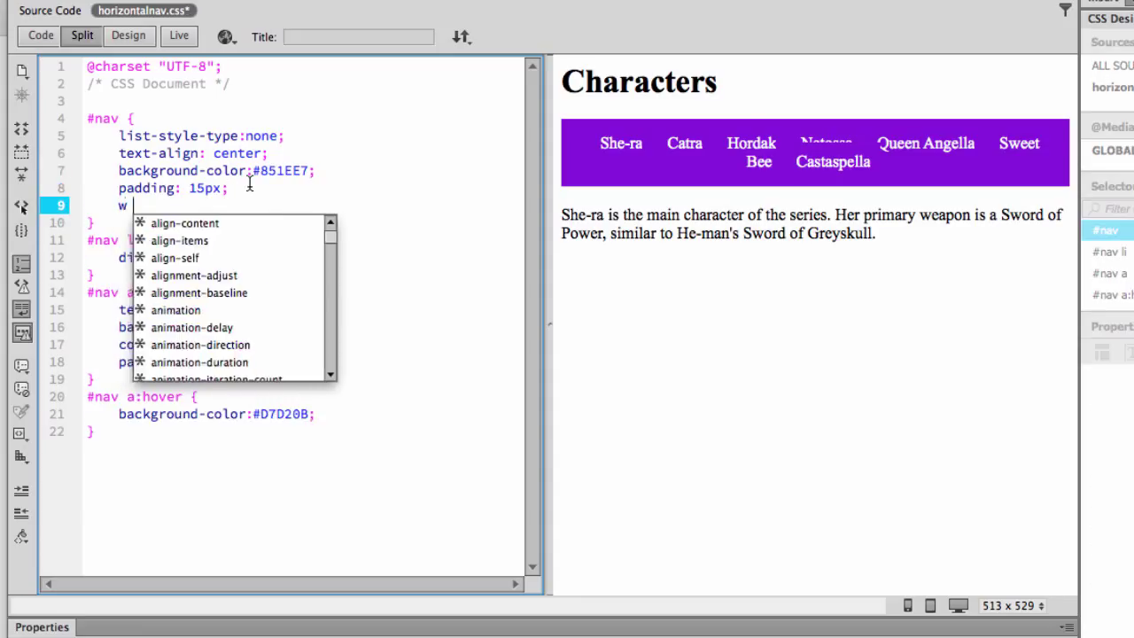
text(idth: 600px;)
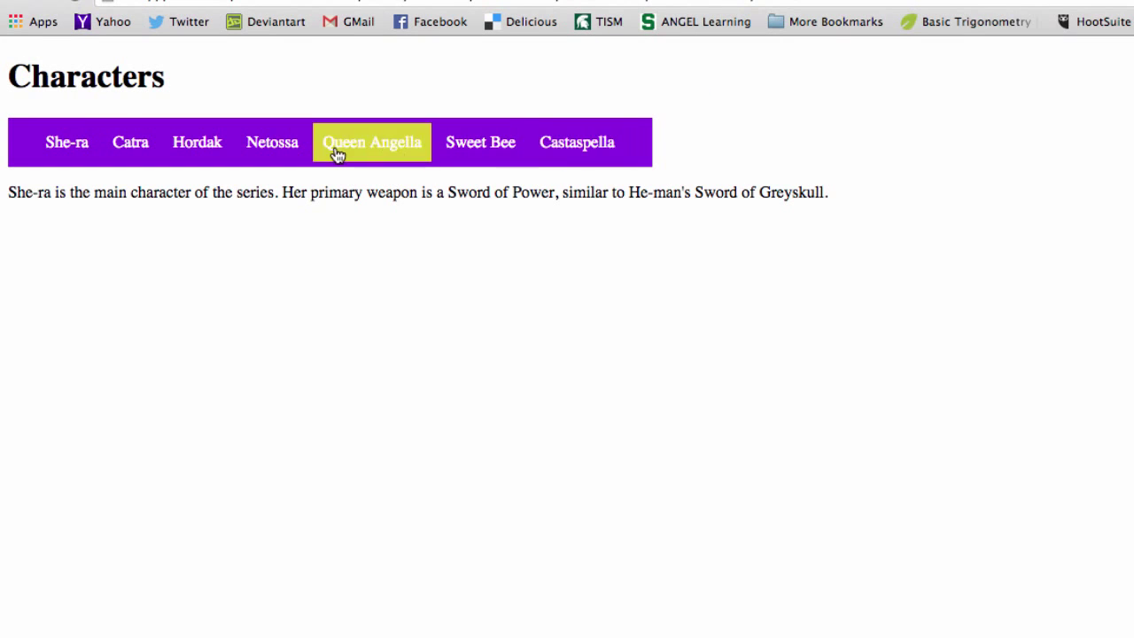
mouse_move(4, 152)
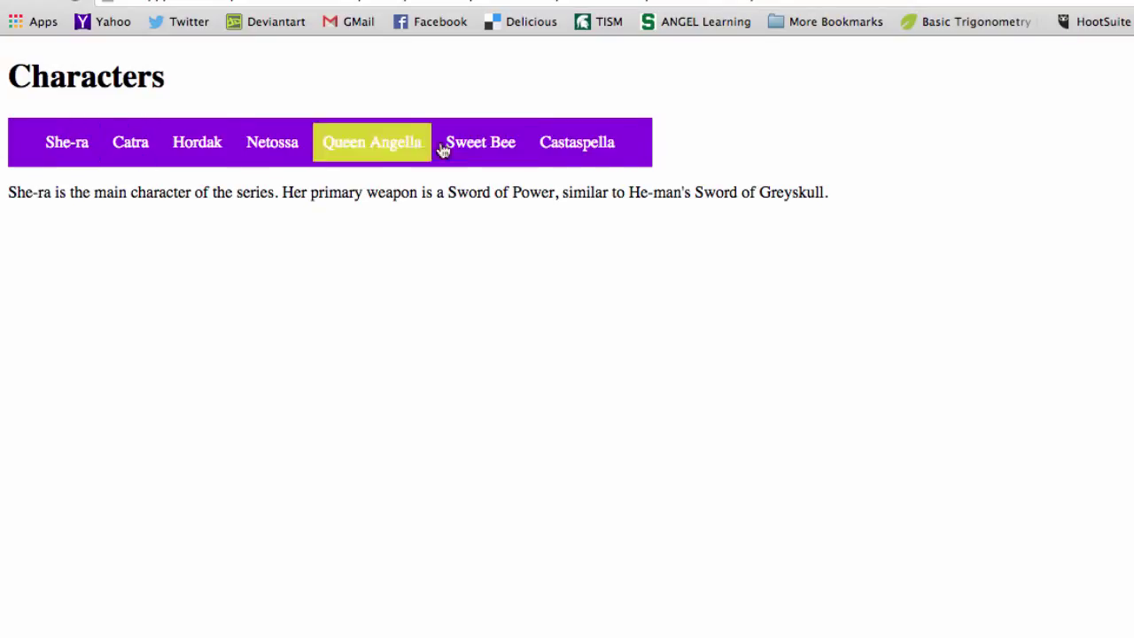
mouse_move(26, 161)
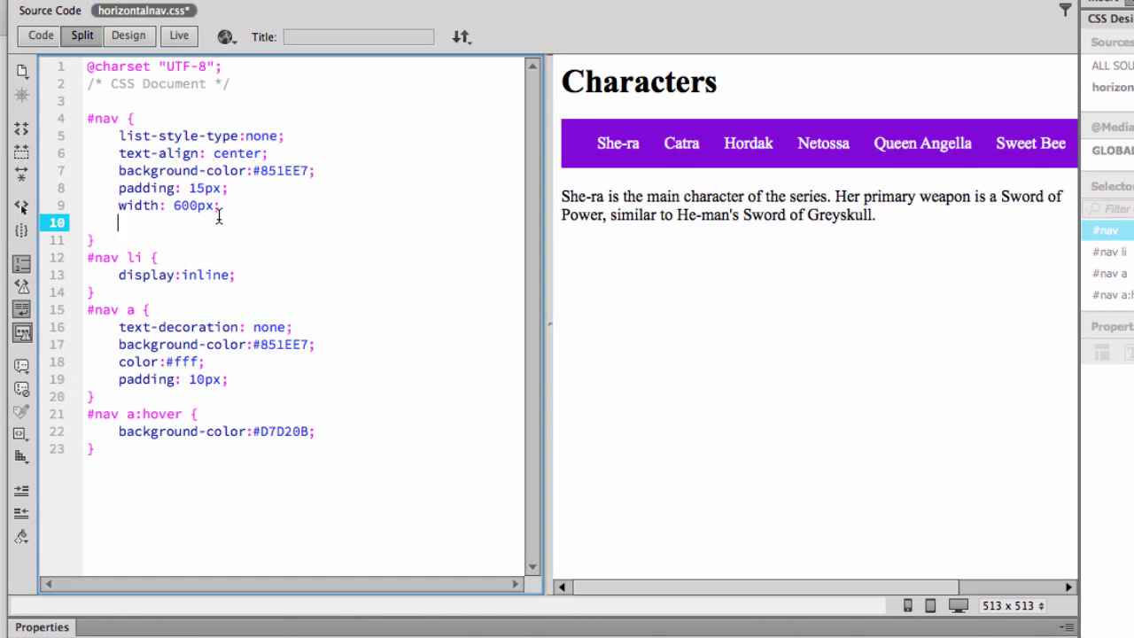
text(margin-right)
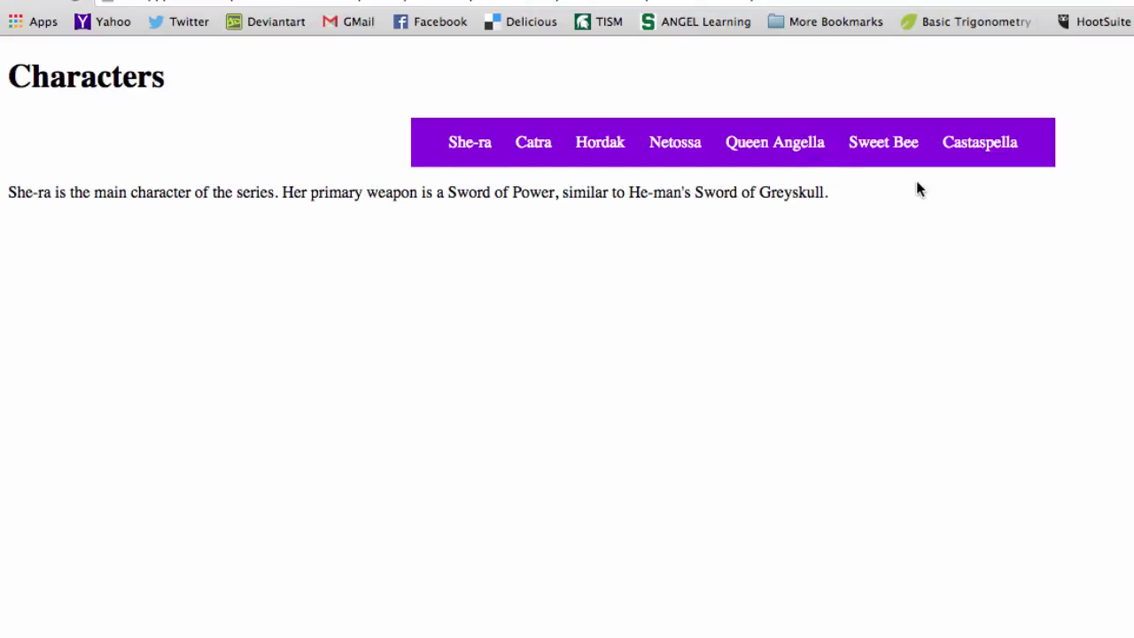
mouse_move(930, 202)
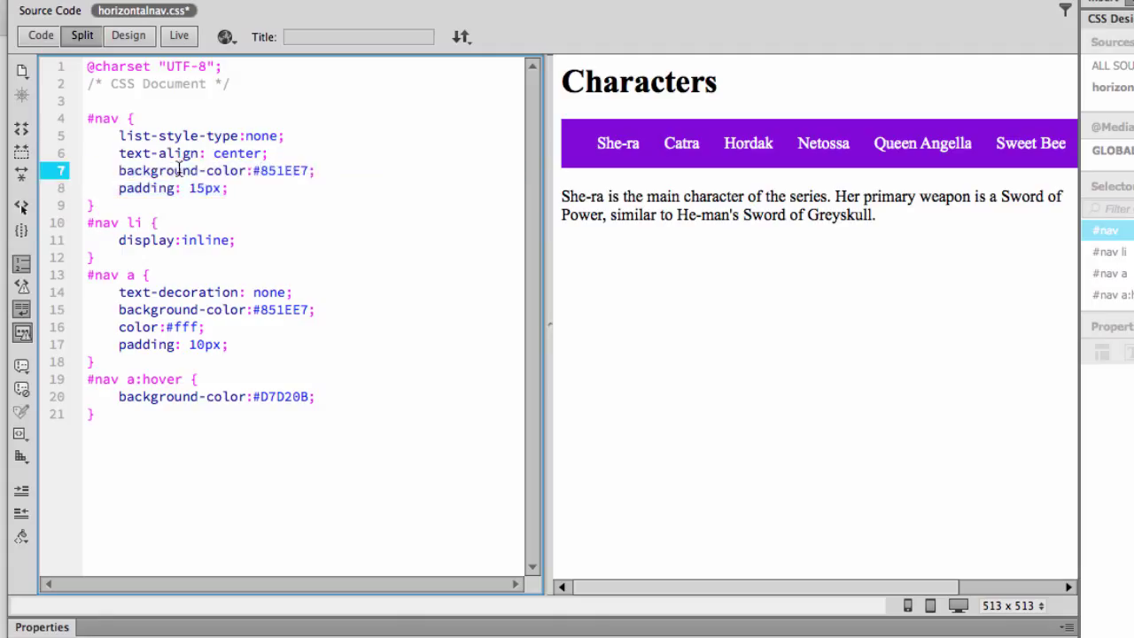
- Remove the #nav background-color and add margin-left: -4px to #nav a, closing button gaps
key(Delete)
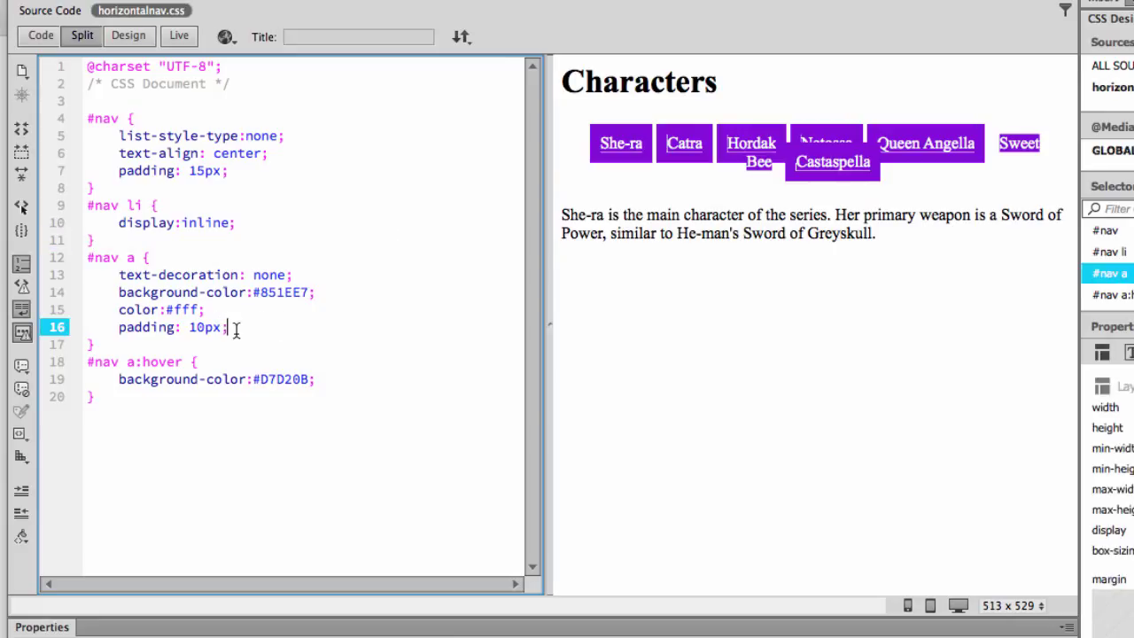
mouse_move(656, 160)
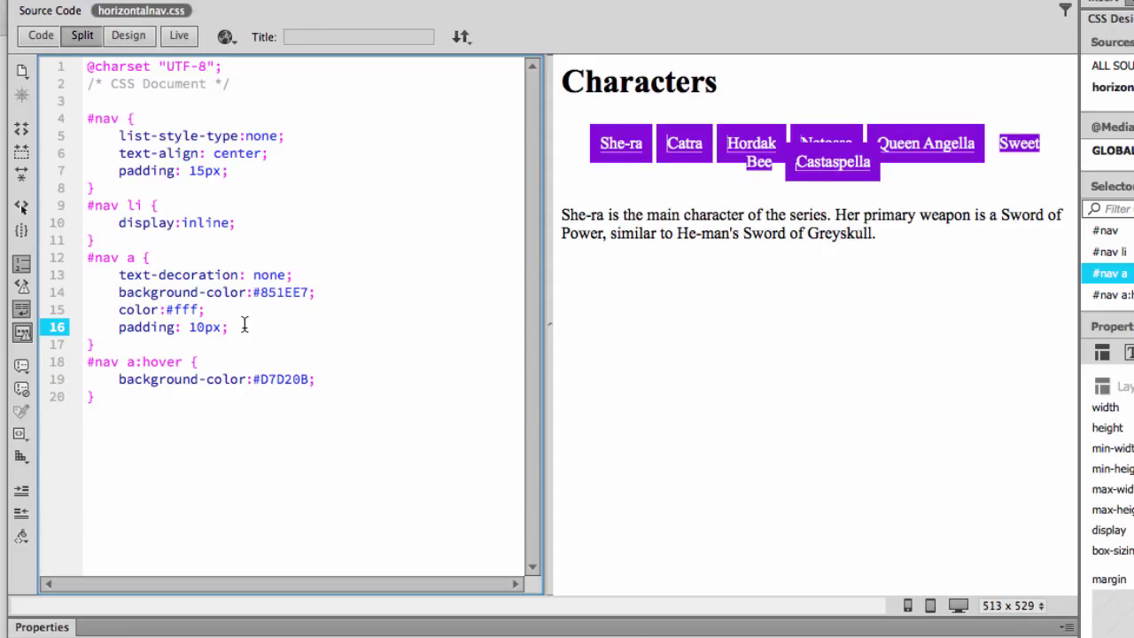
text(margin-left: -)
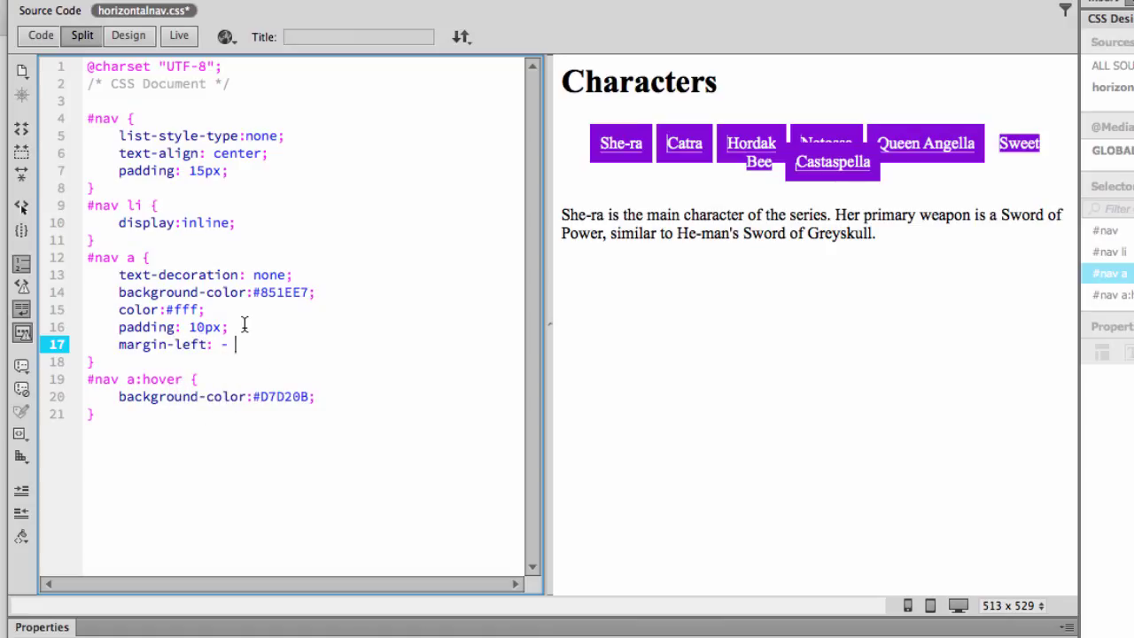
text(4px;)
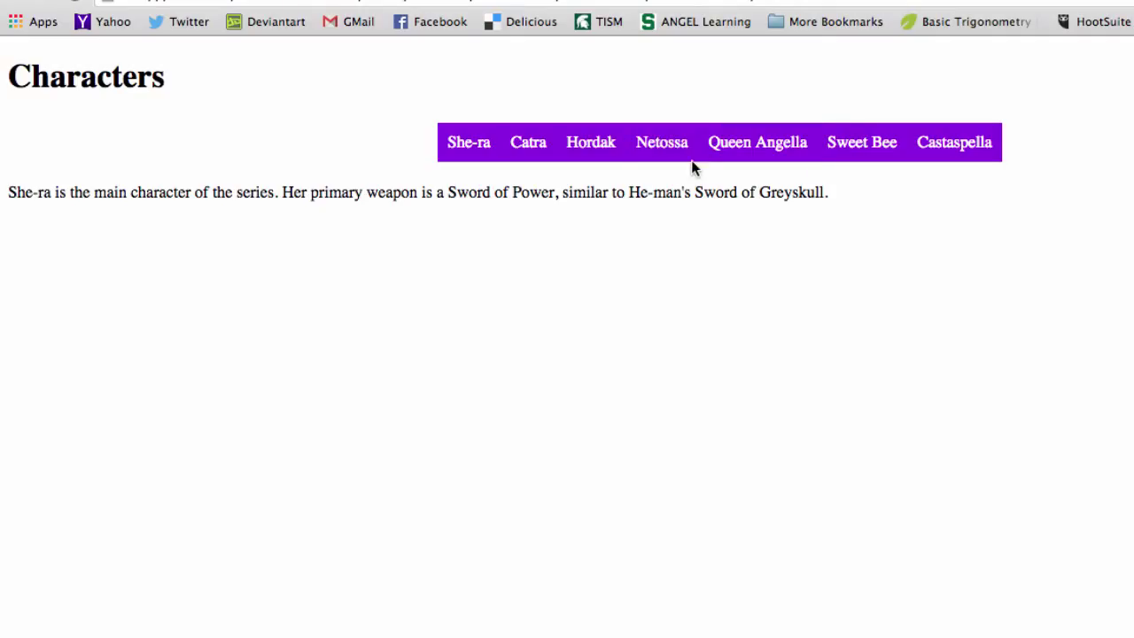
mouse_move(758, 141)
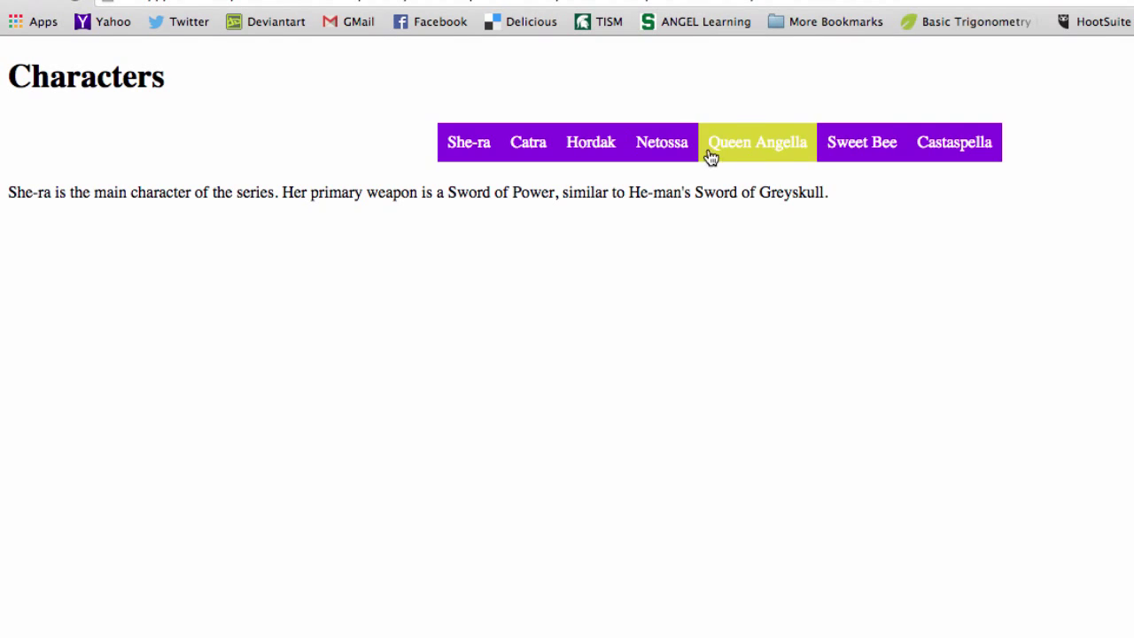